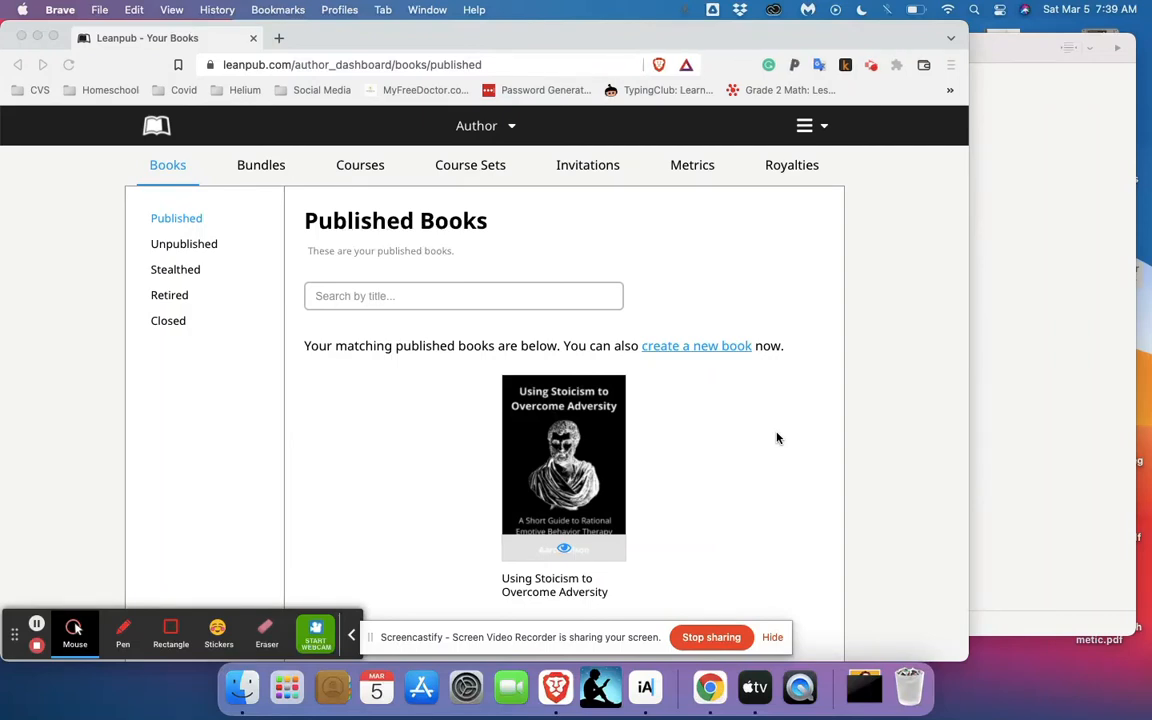
{"action": "mouse_move", "coordinate": [724, 444]}
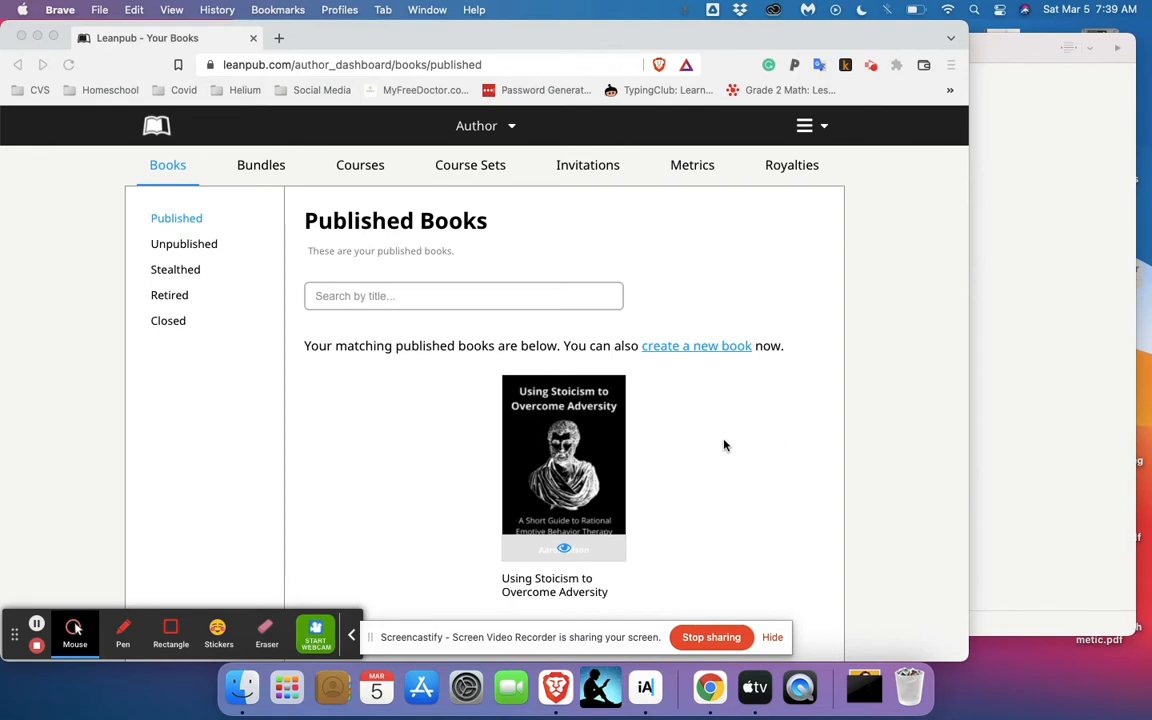
{"action": "mouse_move", "coordinate": [732, 436]}
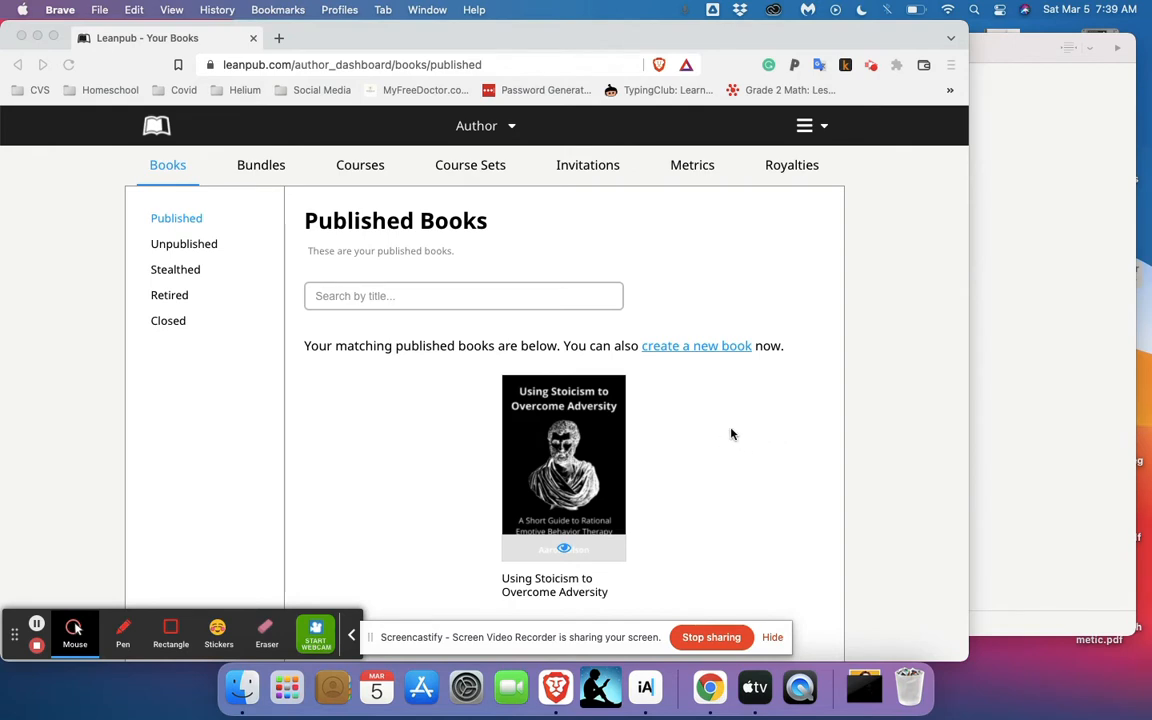
{"action": "mouse_move", "coordinate": [688, 400]}
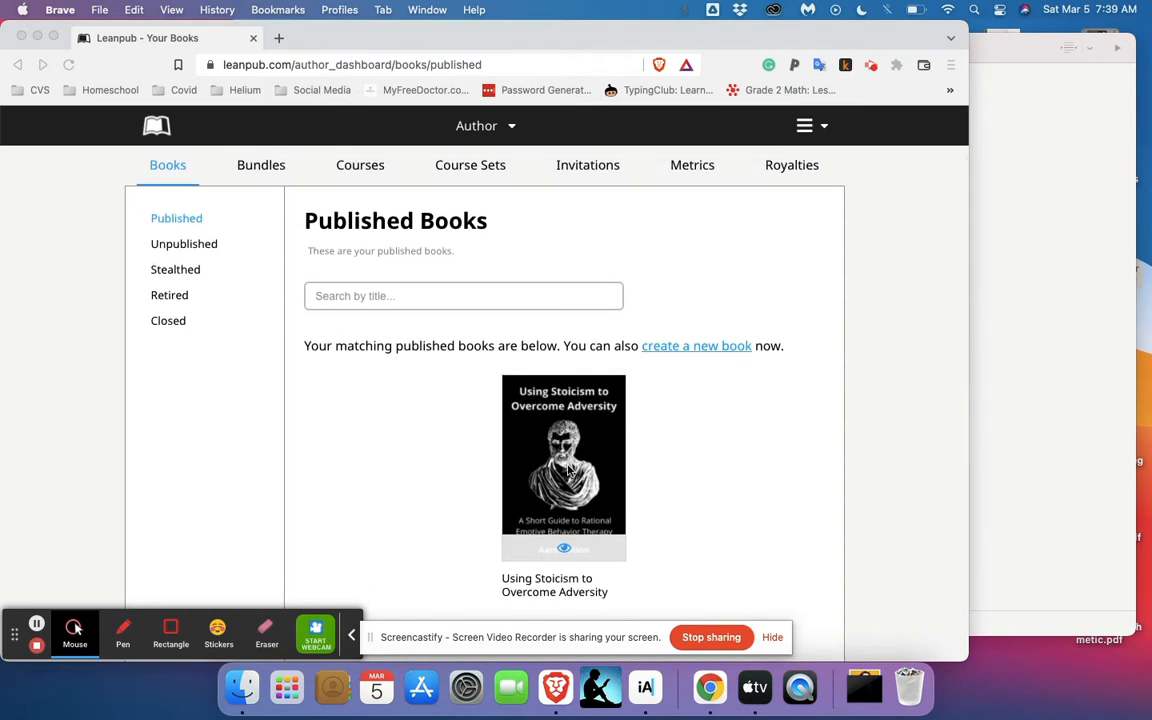
Open the Overview page of 'Using Stoicism to Overcome Adversity' from its book cover
{"action": "left_click", "coordinate": [564, 468]}
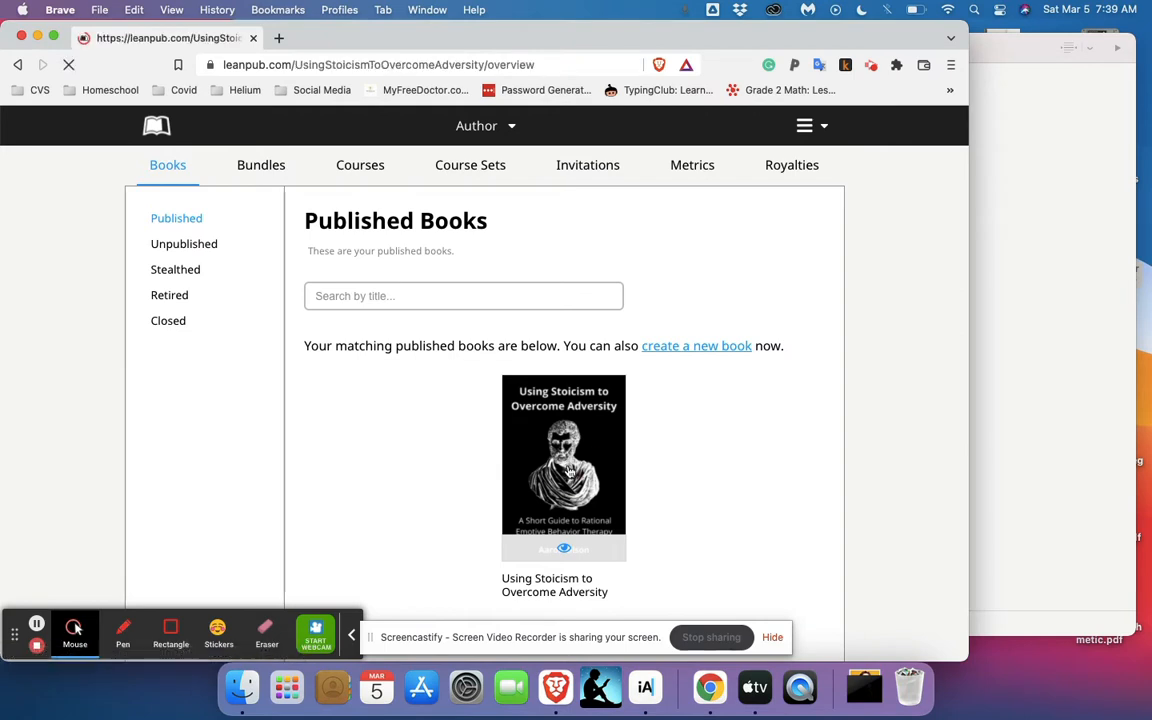
{"action": "left_click", "coordinate": [564, 468]}
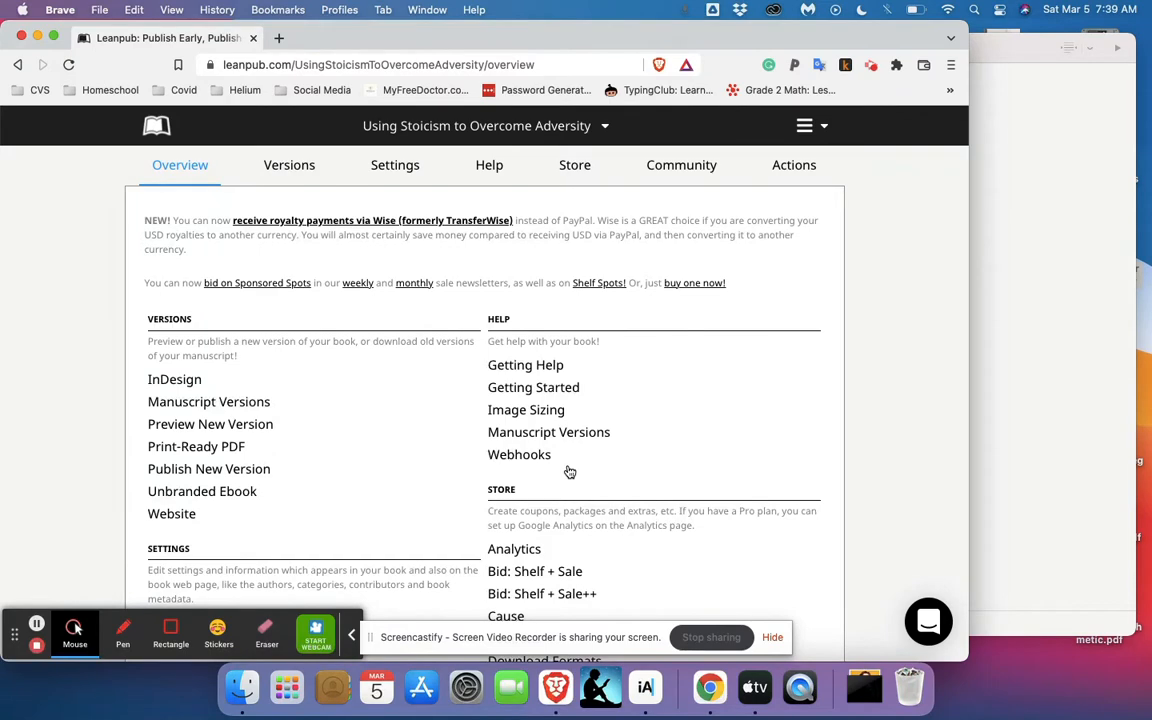
{"action": "mouse_move", "coordinate": [880, 380]}
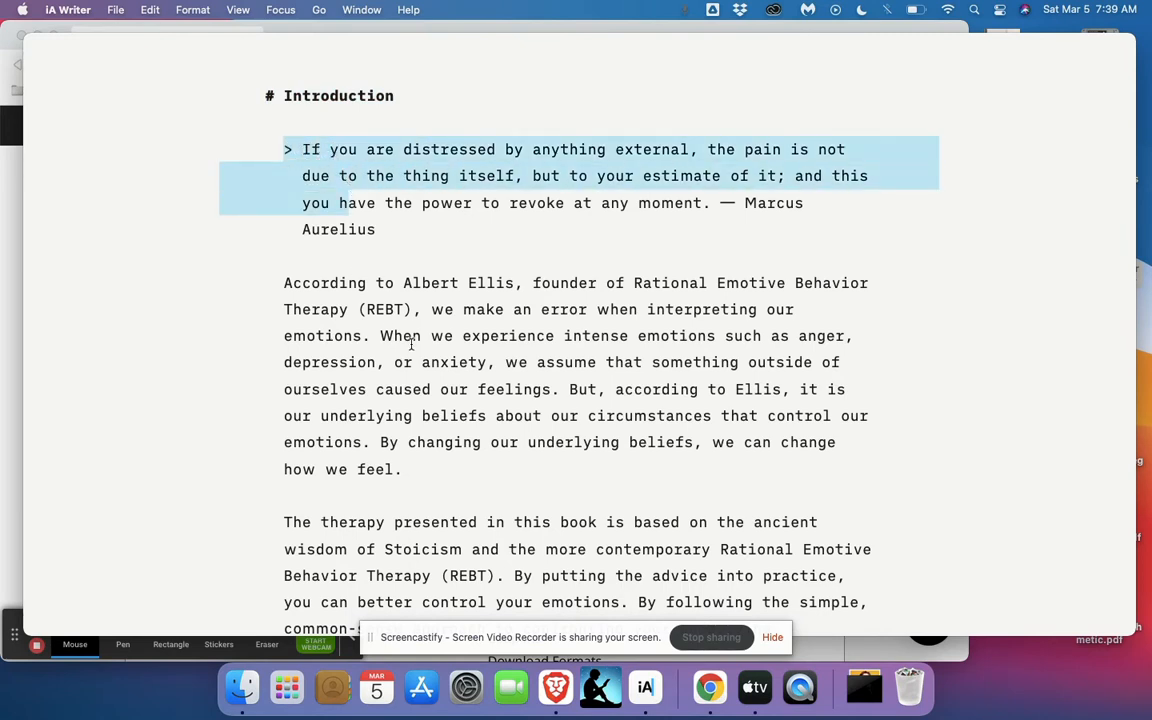
Scroll the manuscript from the Introduction down to the 'Who was Albert Ellis?' heading
{"action": "scroll", "scroll_direction": "up", "scroll_amount": 3}
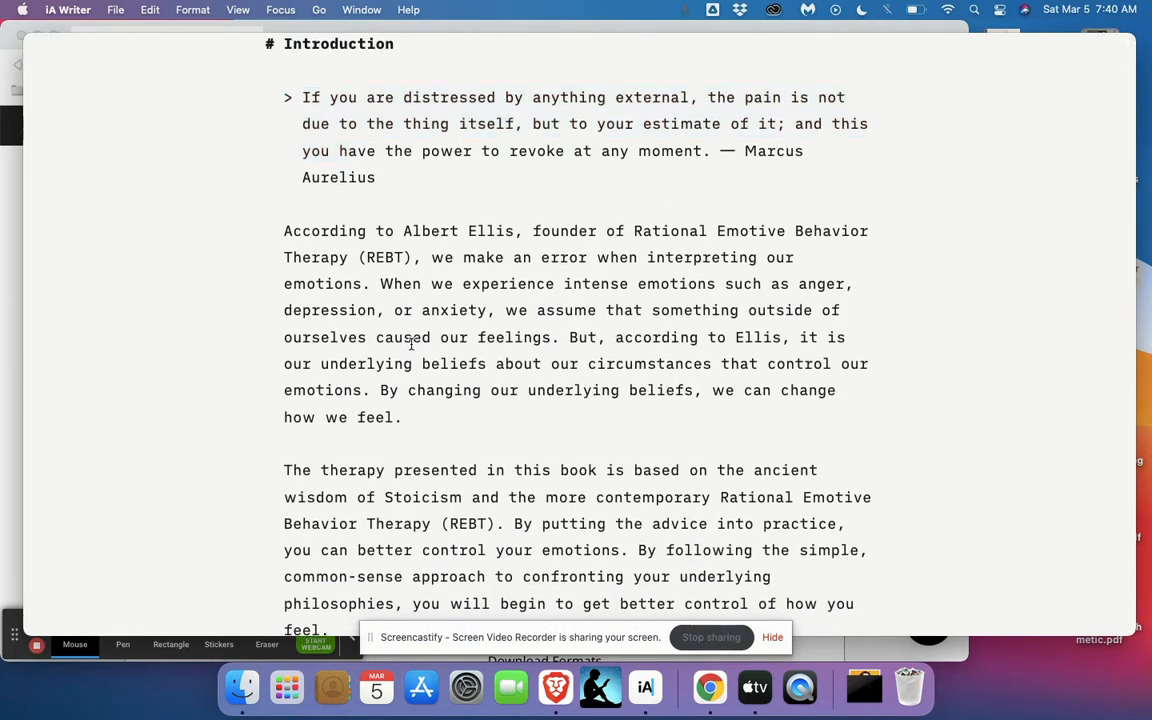
{"action": "scroll", "scroll_direction": "down", "scroll_amount": 3}
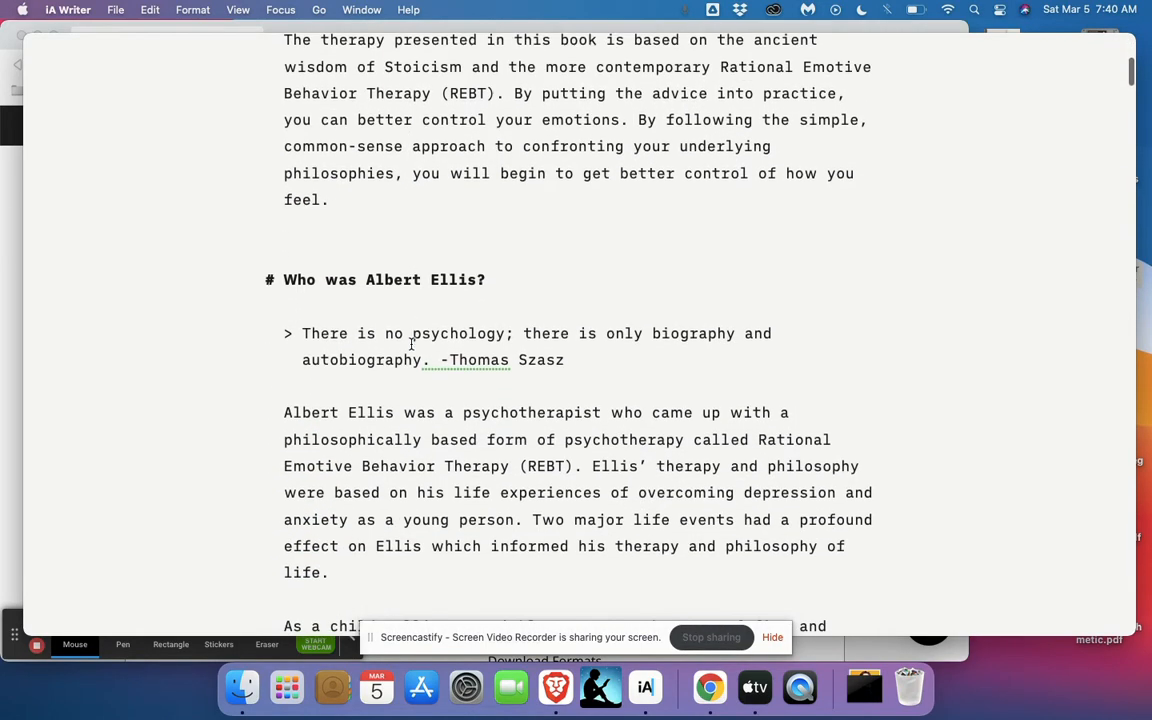
{"action": "scroll", "scroll_direction": "down", "scroll_amount": 3}
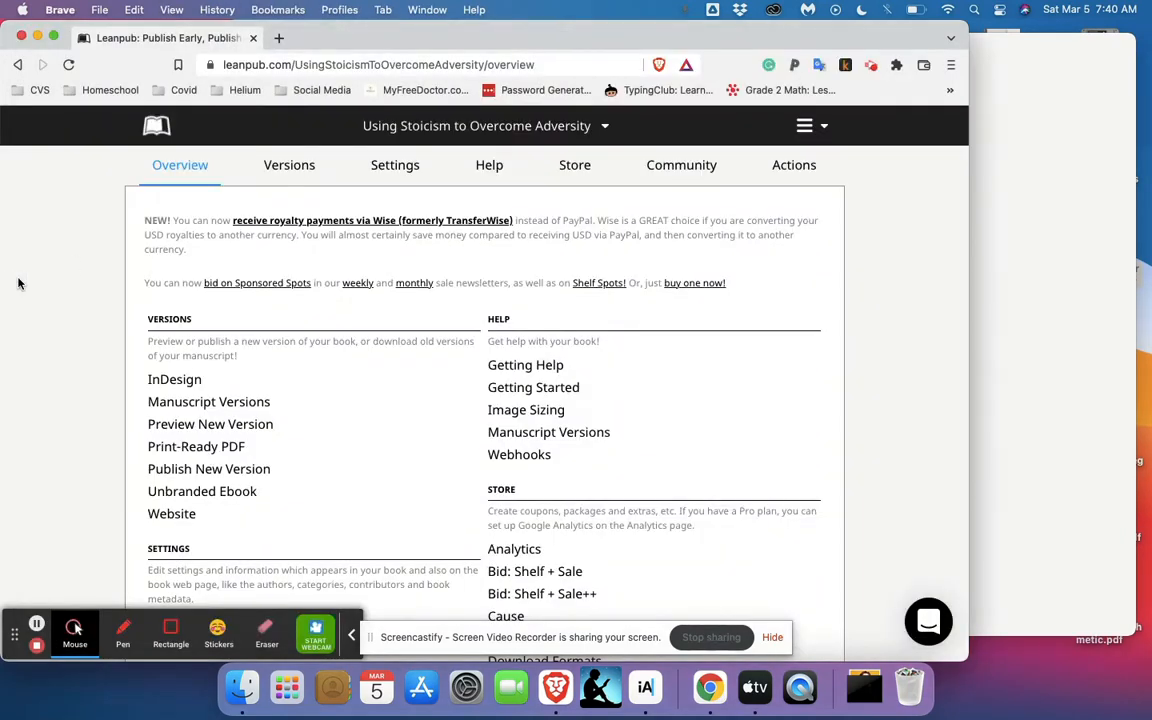
{"action": "mouse_move", "coordinate": [136, 334]}
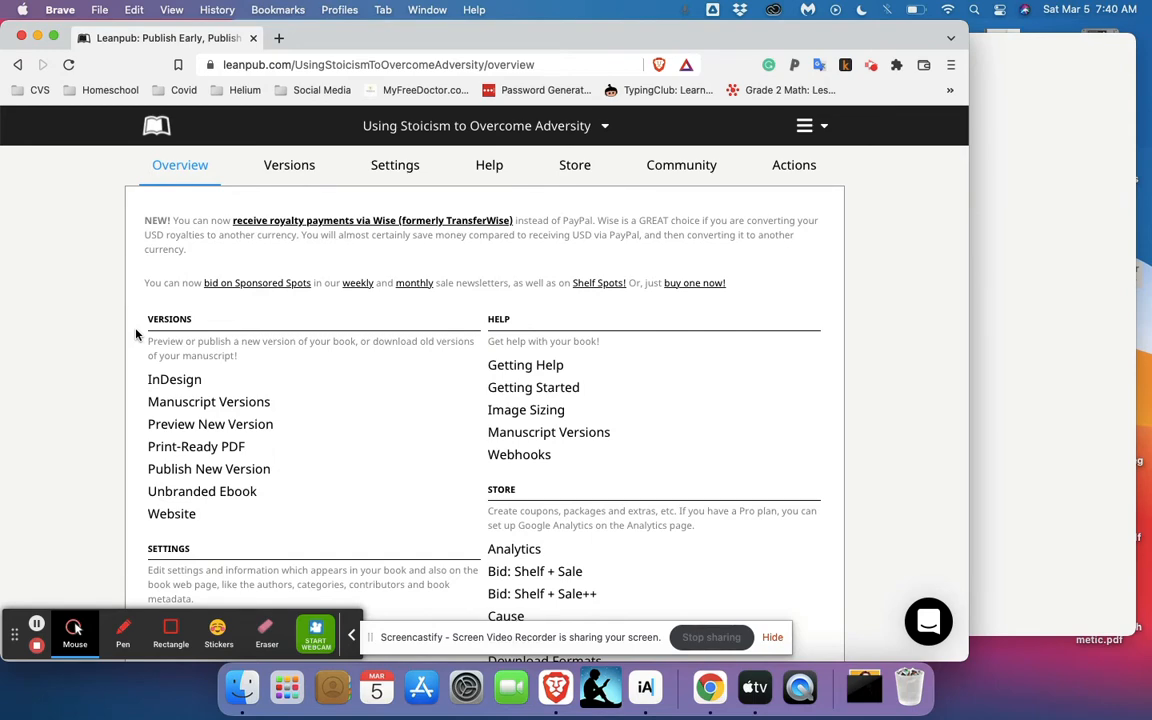
{"action": "scroll", "scroll_direction": "down", "scroll_amount": 3}
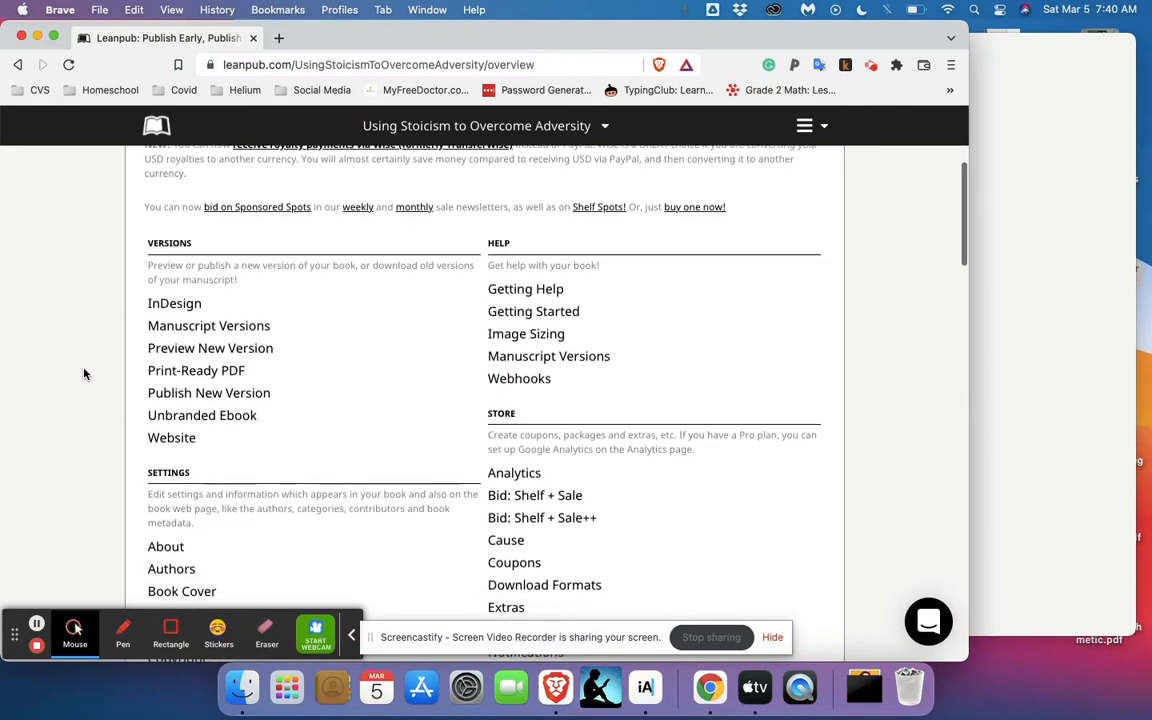
{"action": "scroll", "scroll_direction": "up", "scroll_amount": 3}
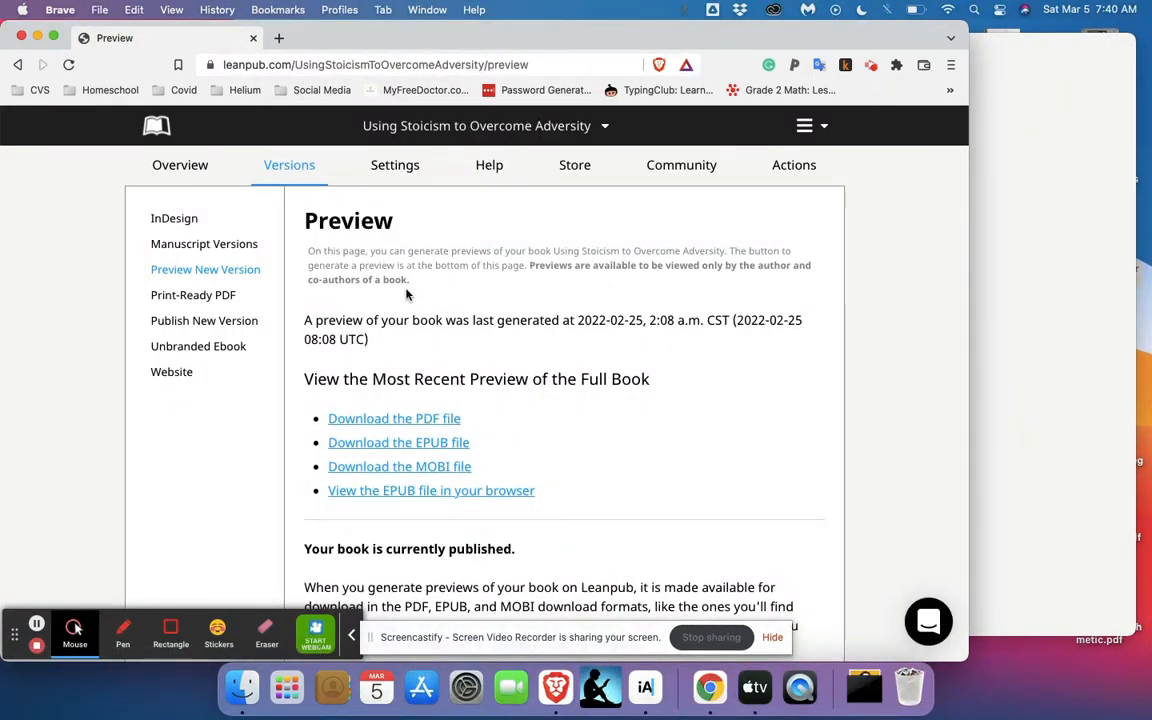
Request a new full preview with Create Preview on the Preview New Version page
{"action": "scroll", "scroll_direction": "down", "scroll_amount": 3}
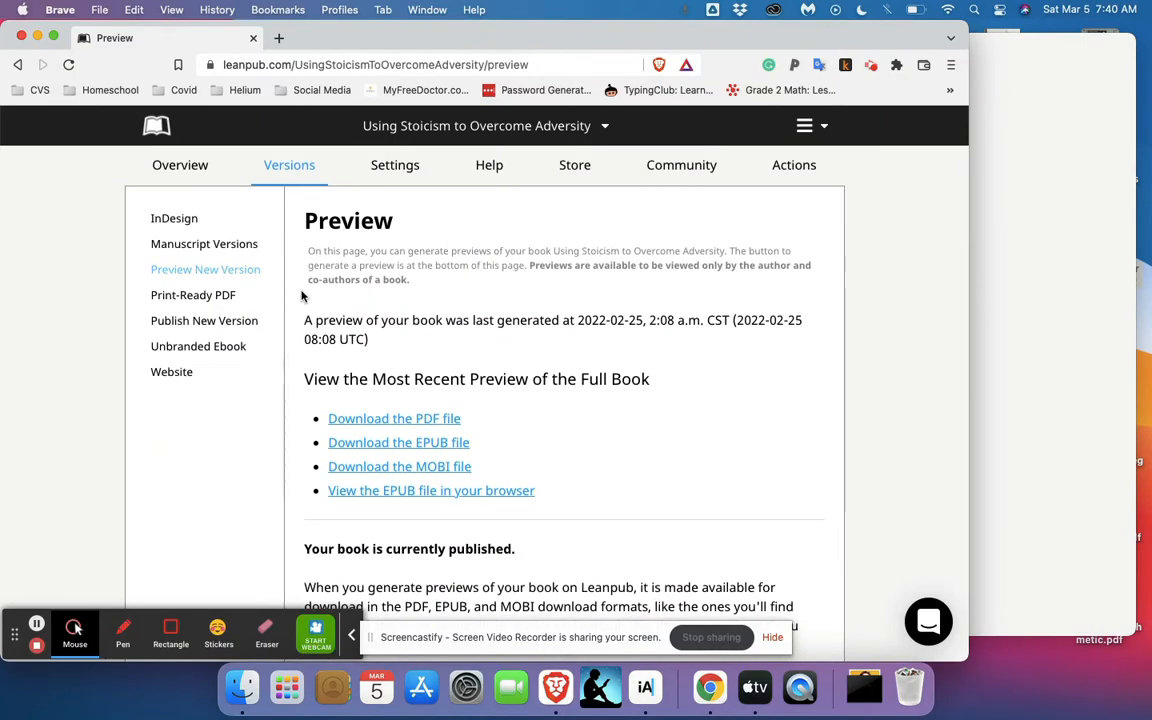
{"action": "scroll", "scroll_direction": "down", "scroll_amount": 3}
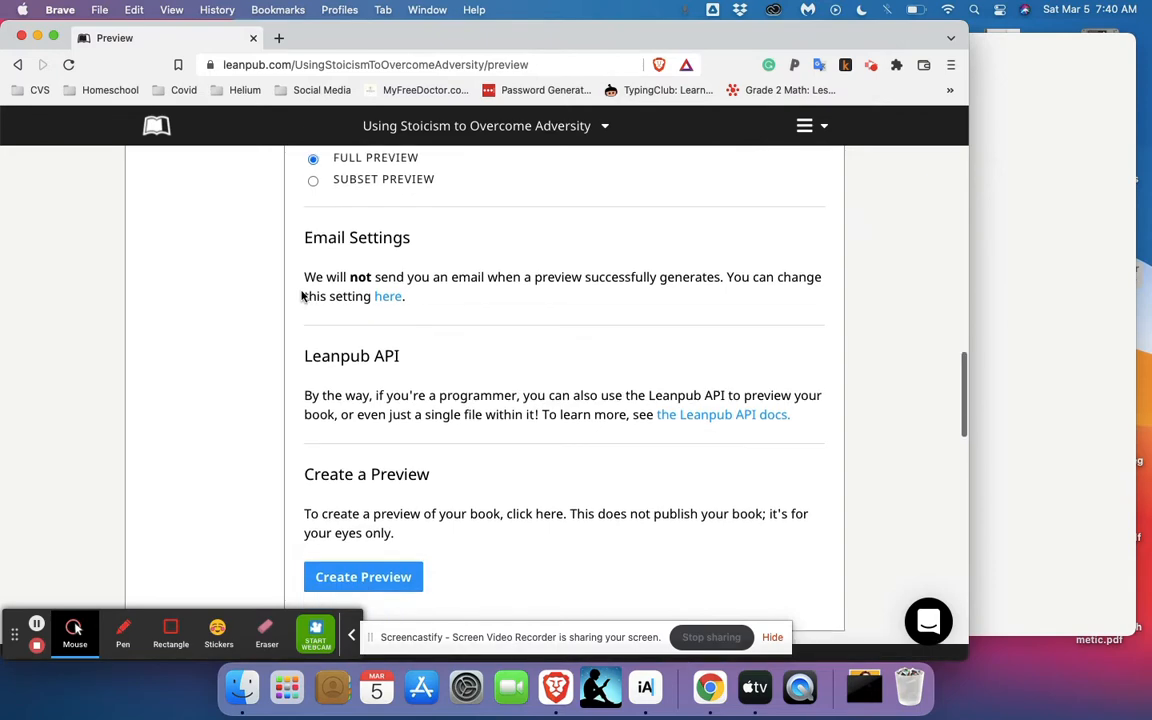
{"action": "scroll", "scroll_direction": "down", "scroll_amount": 3}
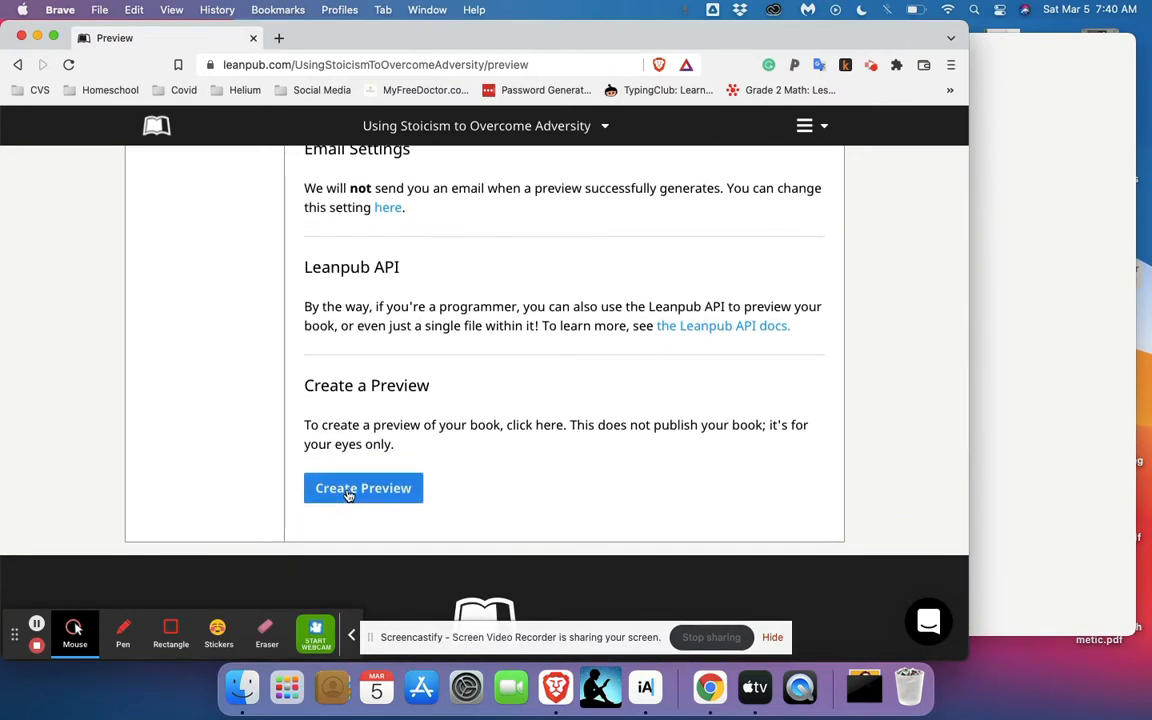
{"action": "left_click", "coordinate": [364, 488]}
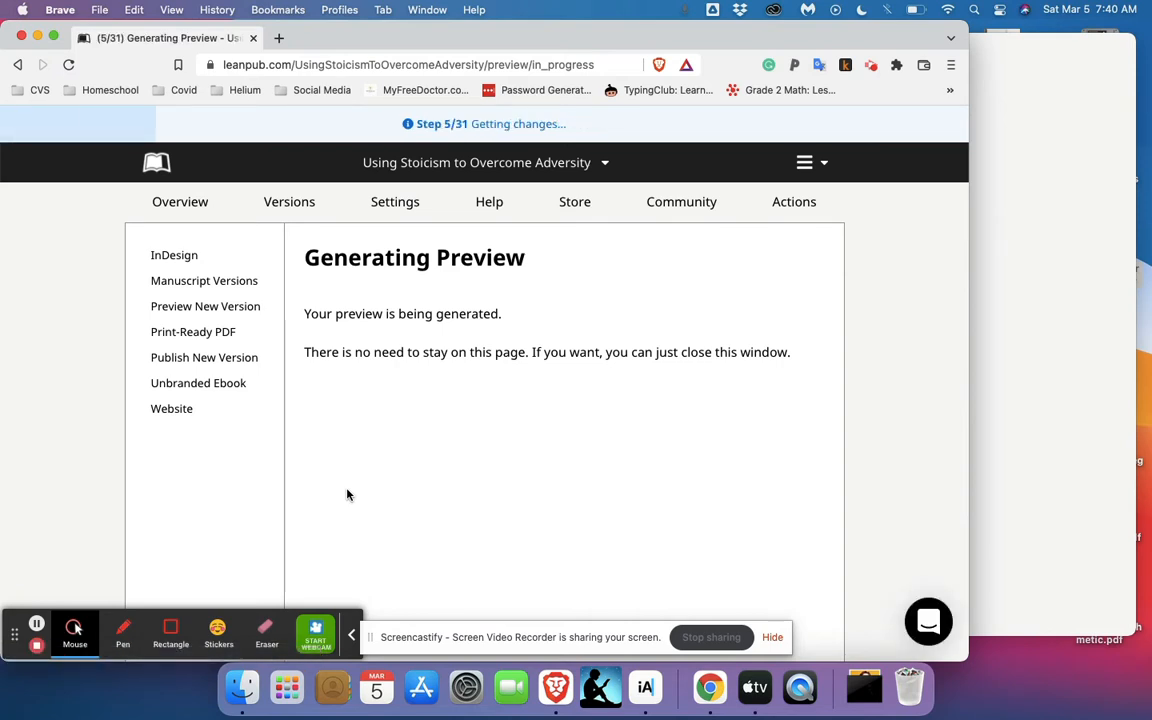
Switch to the iA Writer manuscript at the 'Who was Albert Ellis?' section
{"action": "left_click", "coordinate": [644, 688]}
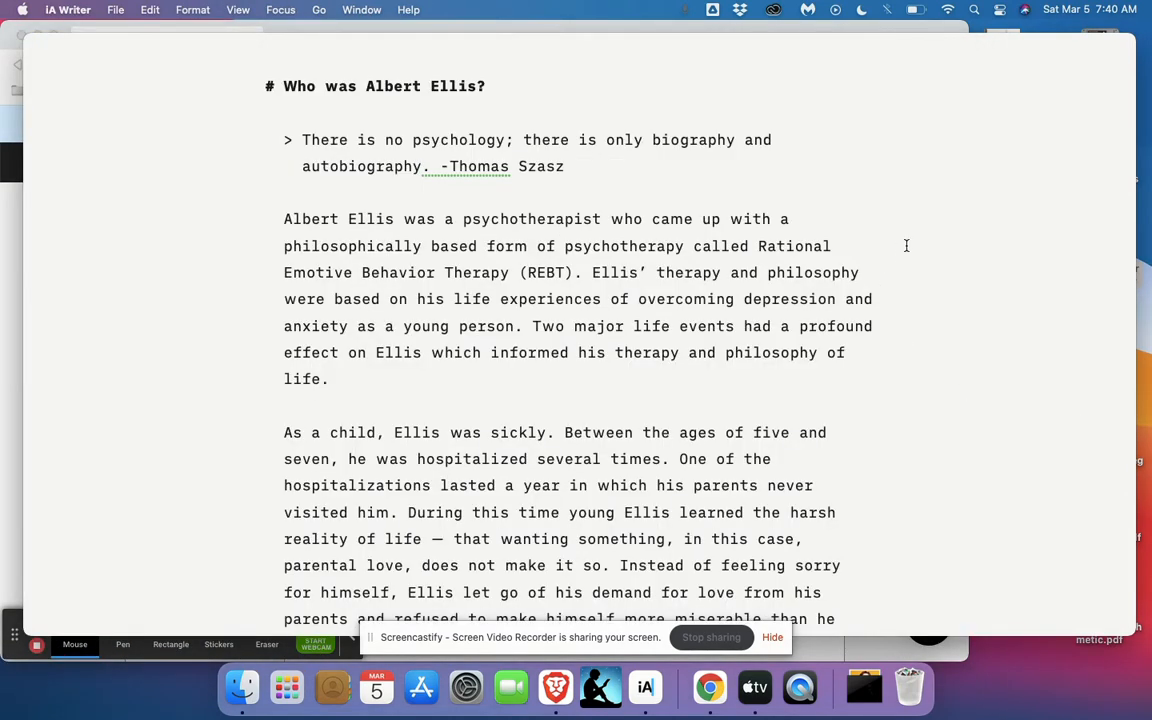
{"action": "mouse_move", "coordinate": [594, 224]}
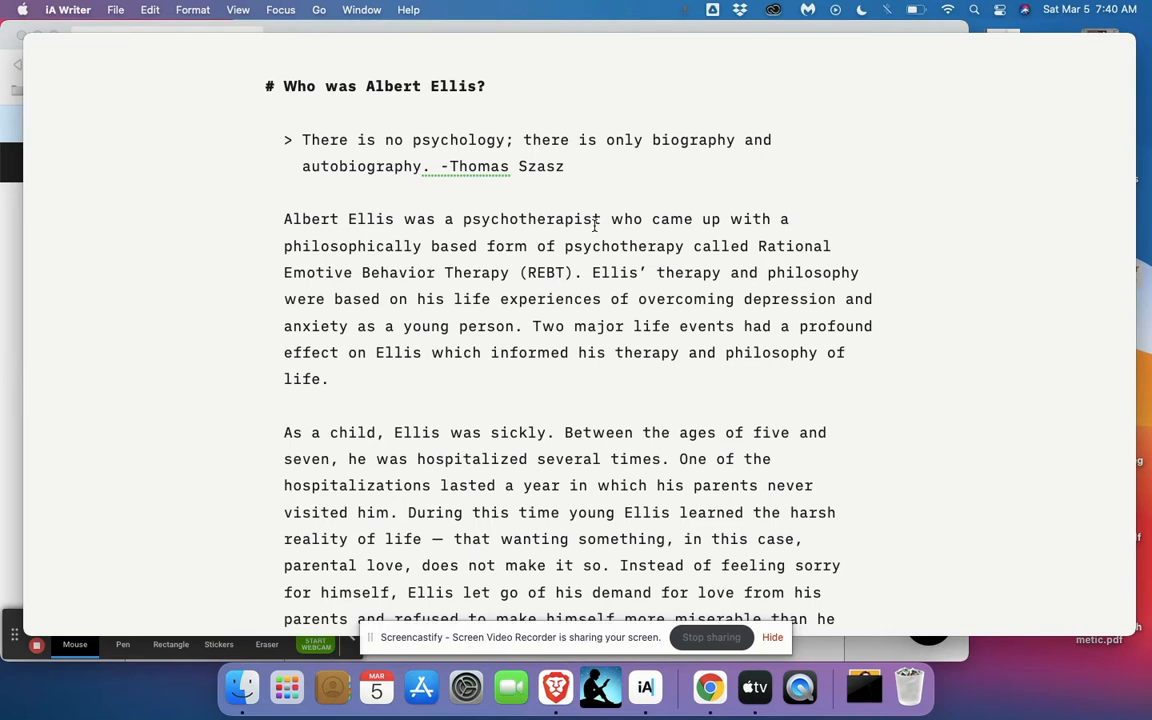
{"action": "mouse_move", "coordinate": [110, 84]}
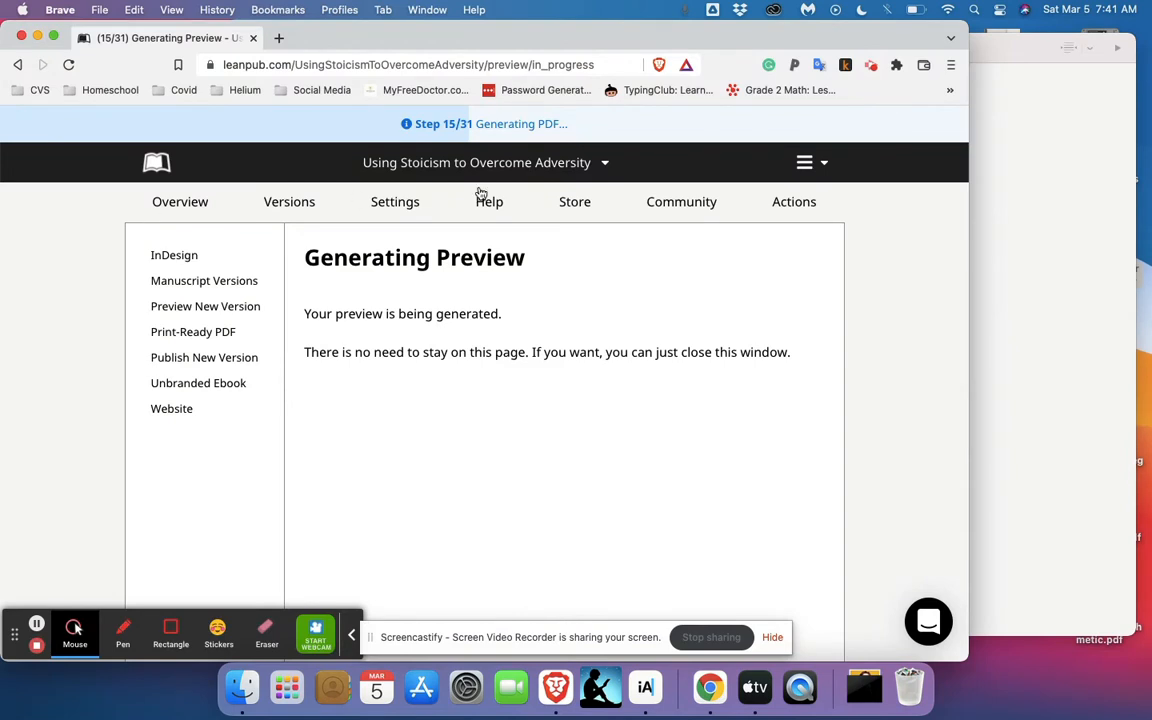
{"action": "mouse_move", "coordinate": [492, 144]}
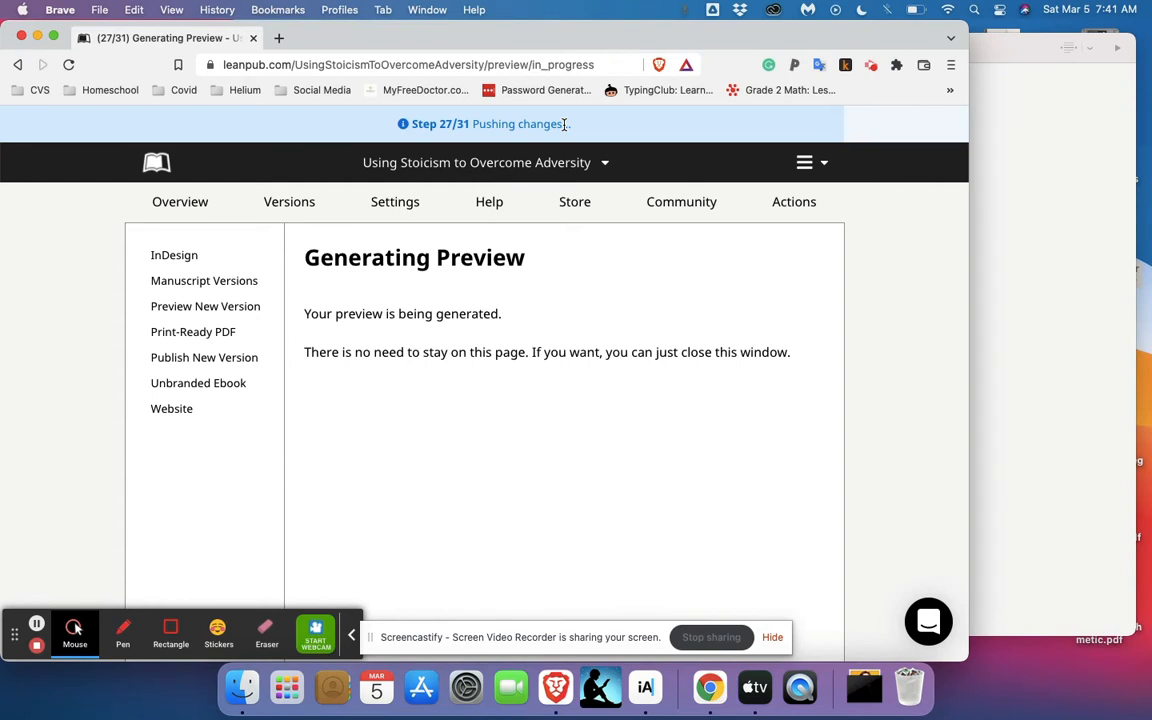
{"action": "mouse_move", "coordinate": [264, 360]}
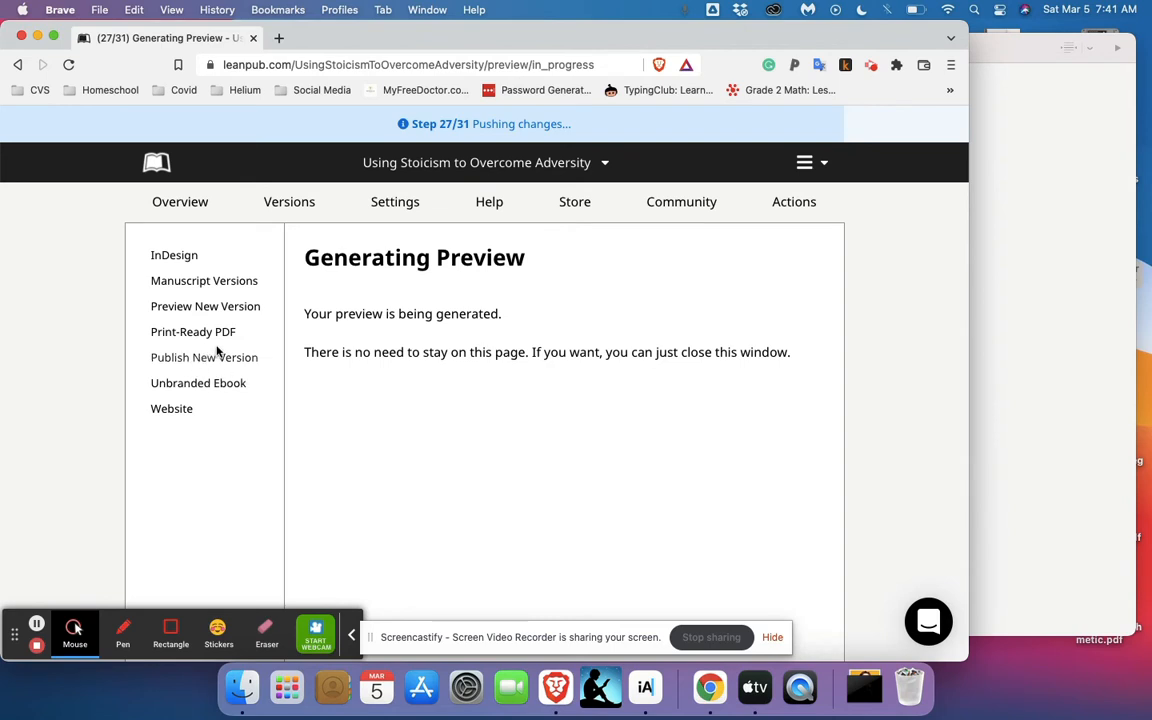
{"action": "mouse_move", "coordinate": [204, 356]}
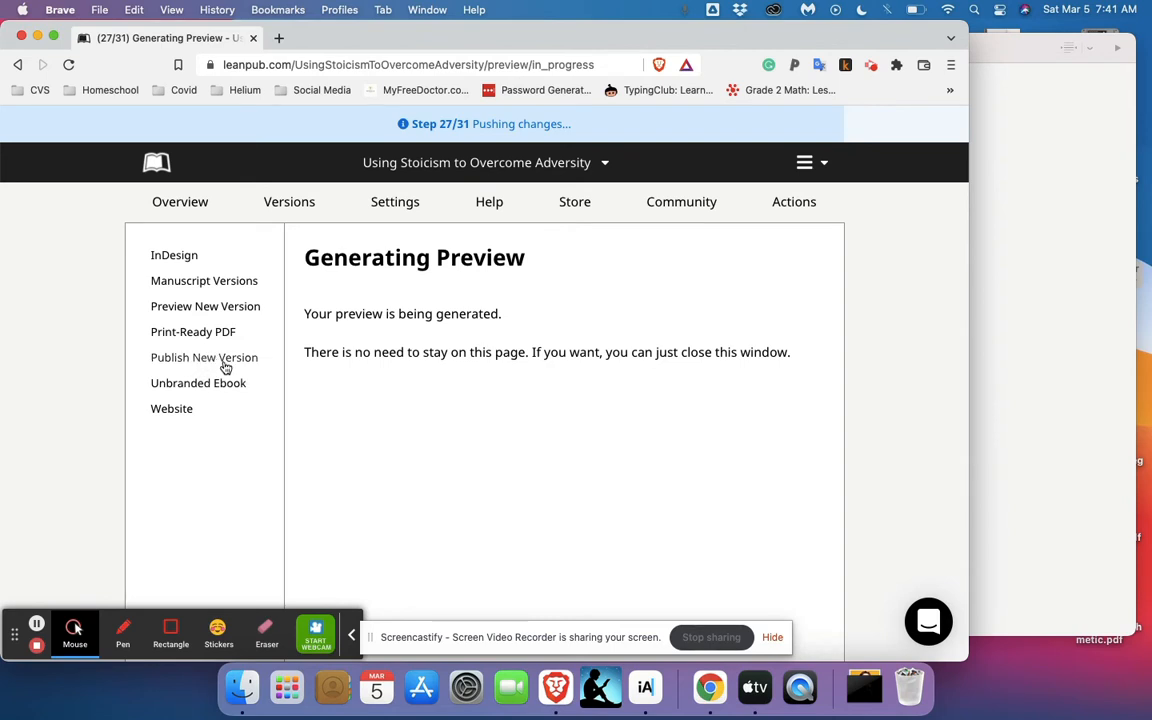
{"action": "mouse_move", "coordinate": [204, 356]}
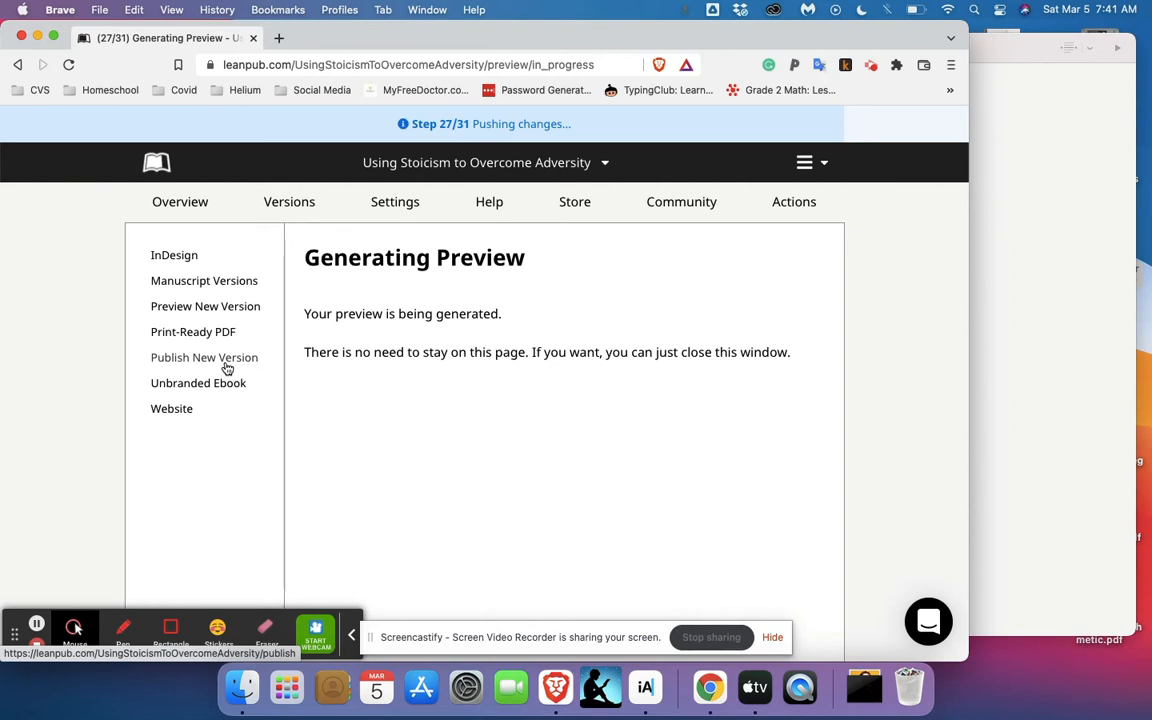
Wait on the Generating Preview page until the PDF, EPUB and MOBI links are ready
{"action": "left_click", "coordinate": [204, 306]}
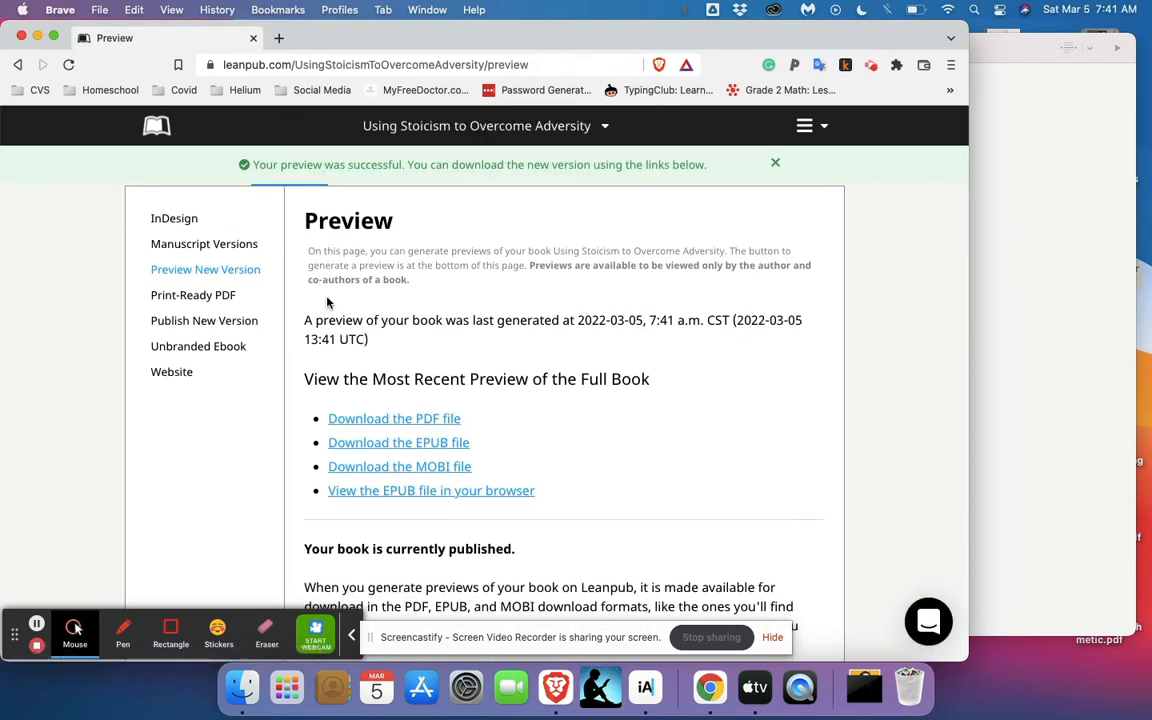
{"action": "mouse_move", "coordinate": [432, 490]}
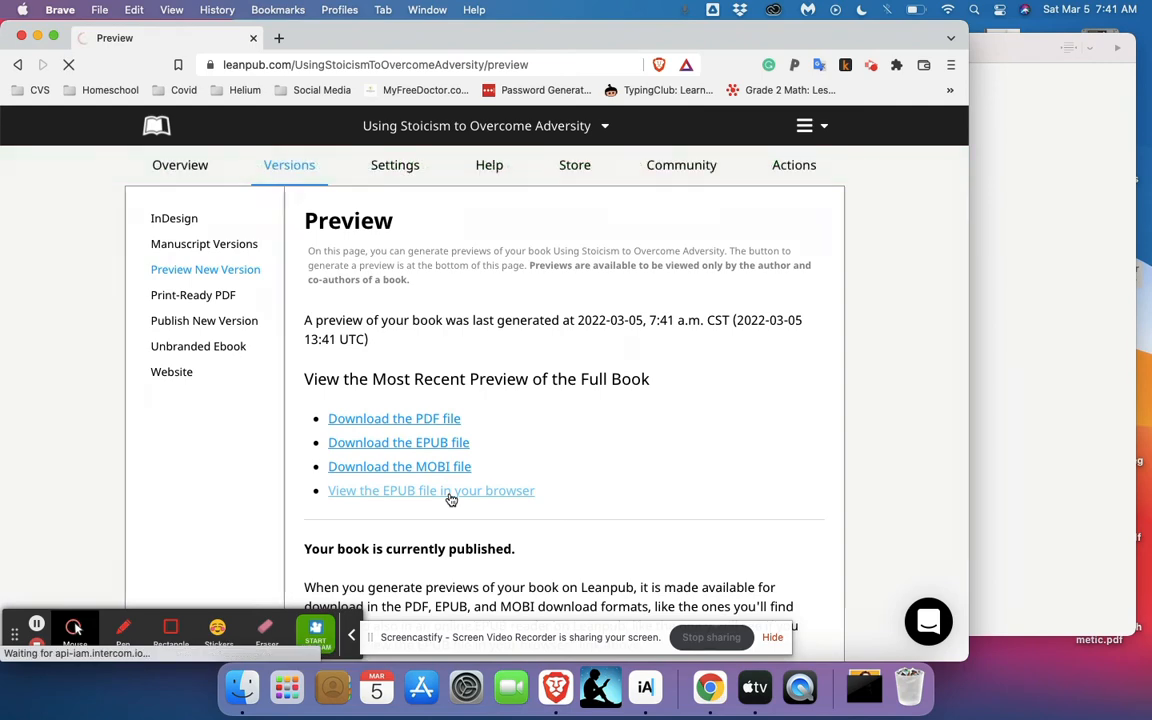
Read the EPUB preview in the browser reader and turn from the Introduction into 'A Guide to REBT'
{"action": "left_click", "coordinate": [432, 490]}
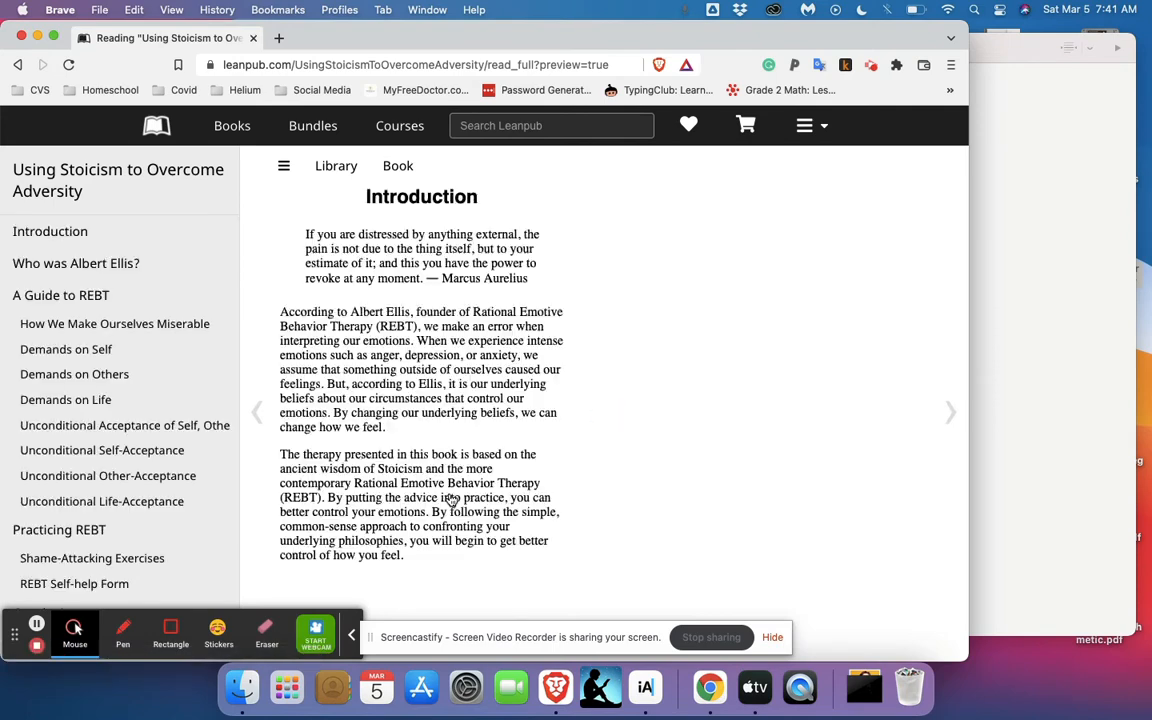
{"action": "scroll", "scroll_direction": "down", "scroll_amount": 3}
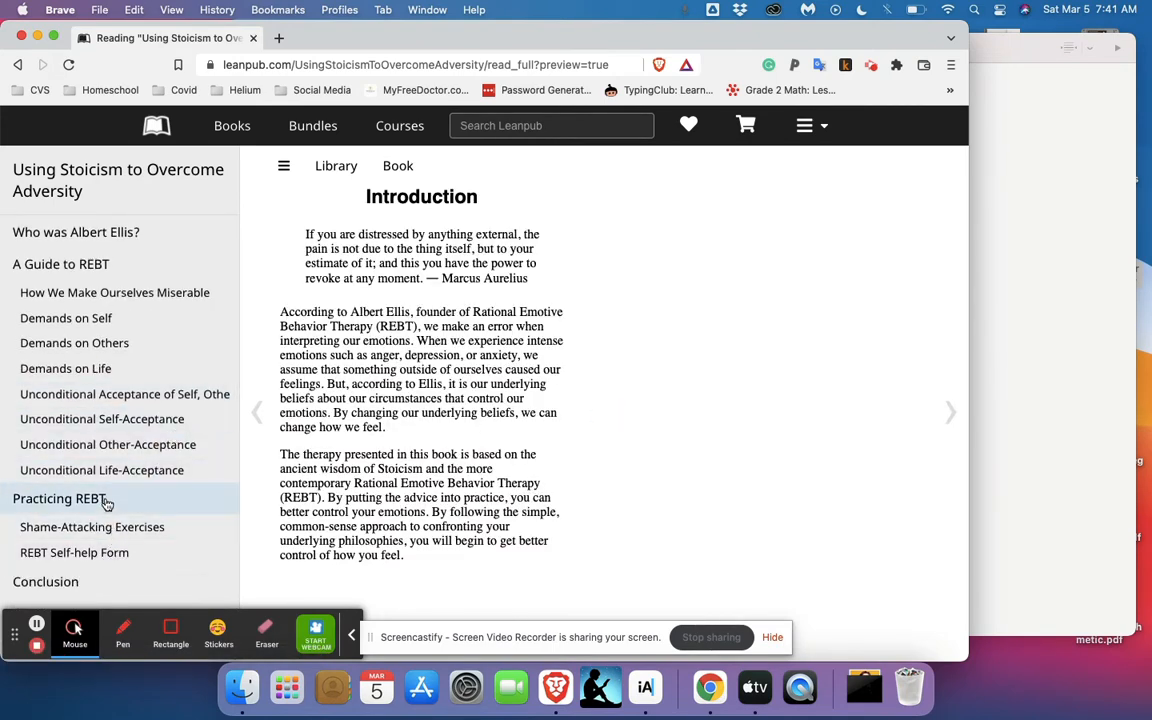
{"action": "mouse_move", "coordinate": [132, 504]}
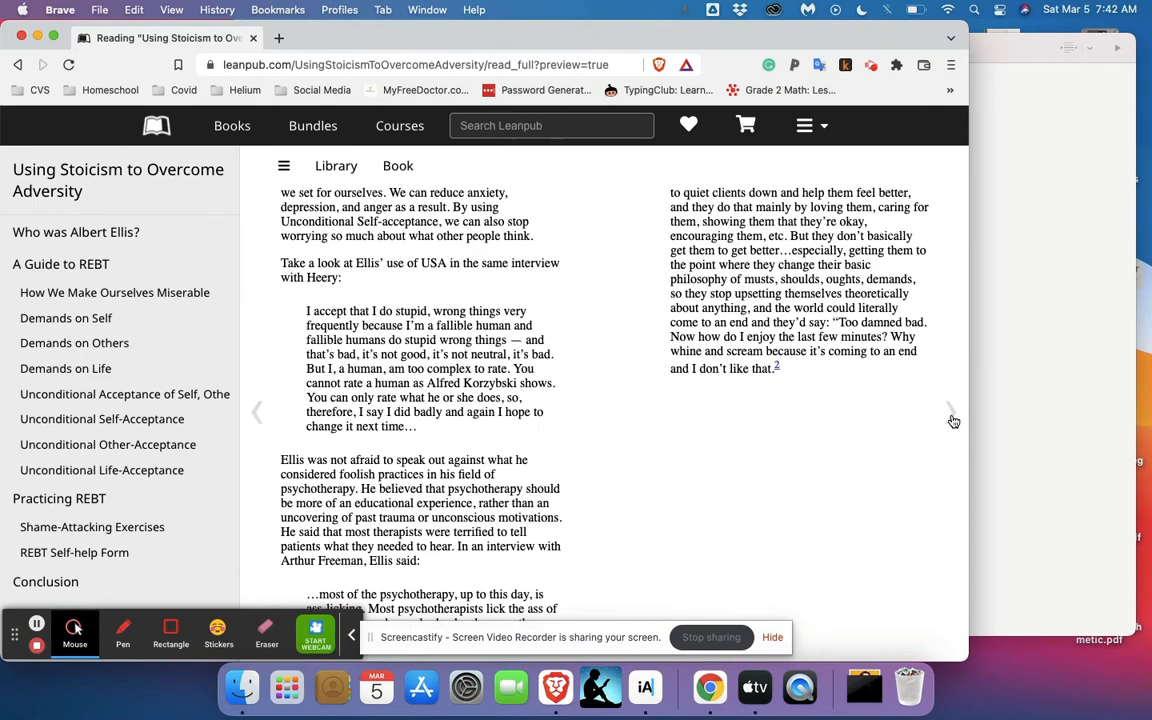
{"action": "left_click", "coordinate": [18, 64]}
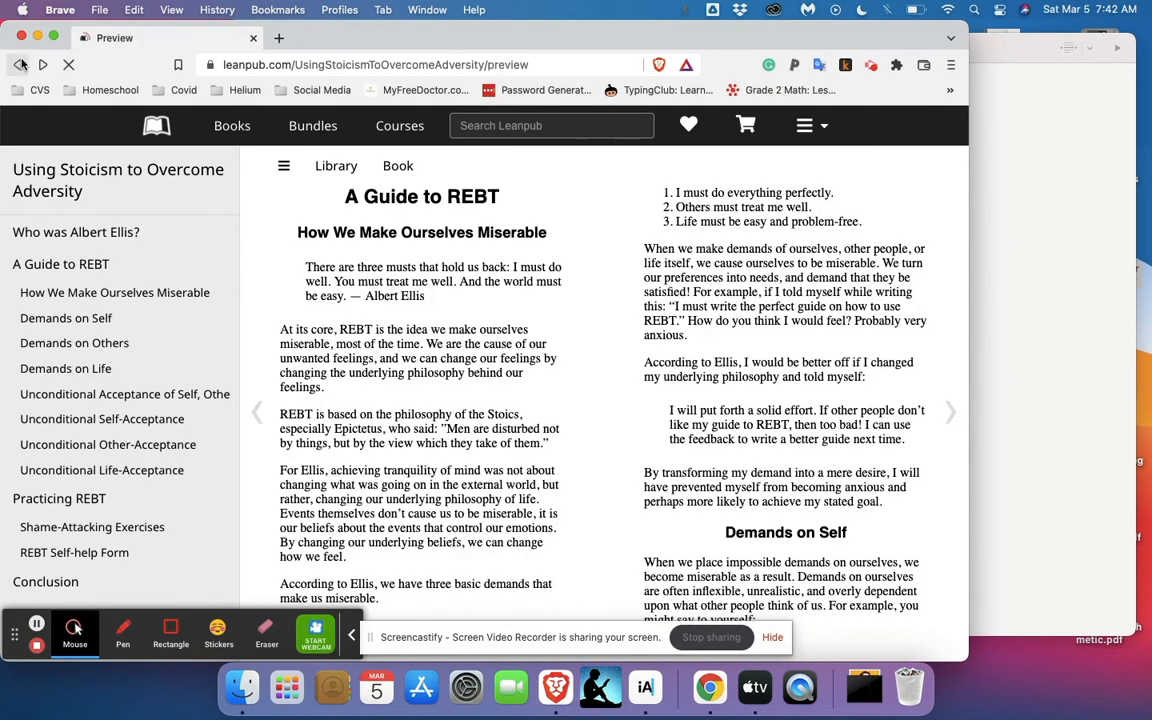
Download the preview PDF and open the downloaded file showing the book's cover
{"action": "left_click", "coordinate": [18, 64]}
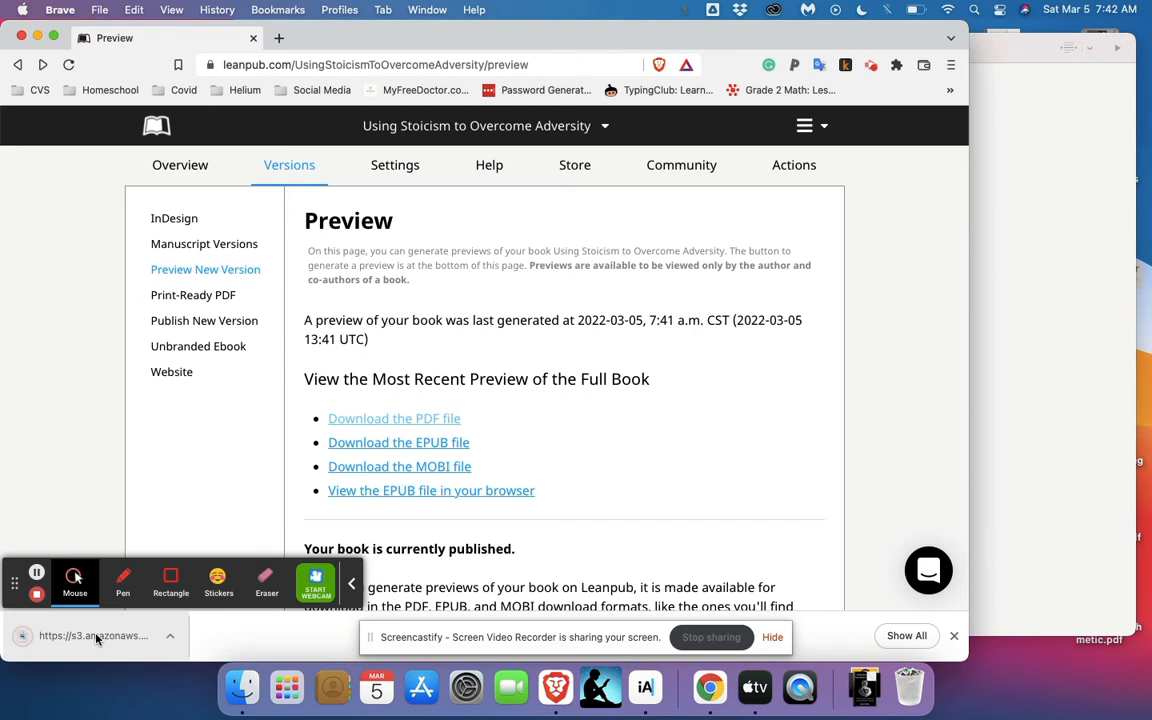
{"action": "left_click", "coordinate": [394, 418]}
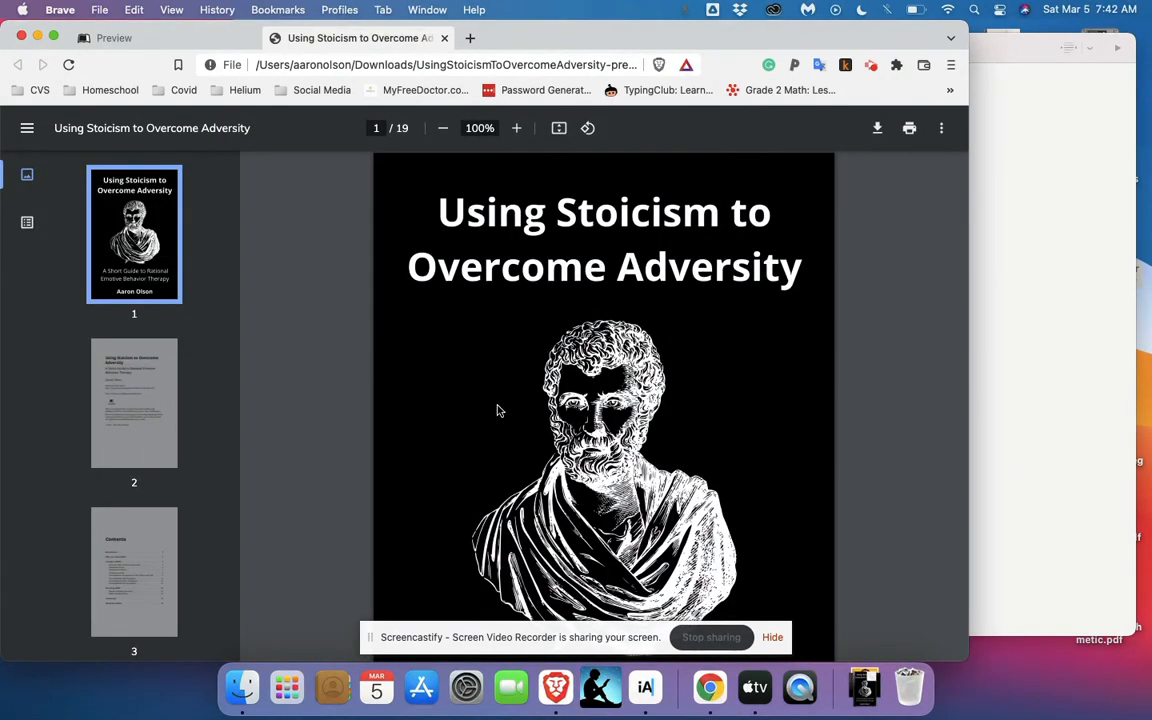
{"action": "scroll", "scroll_direction": "down", "scroll_amount": 3}
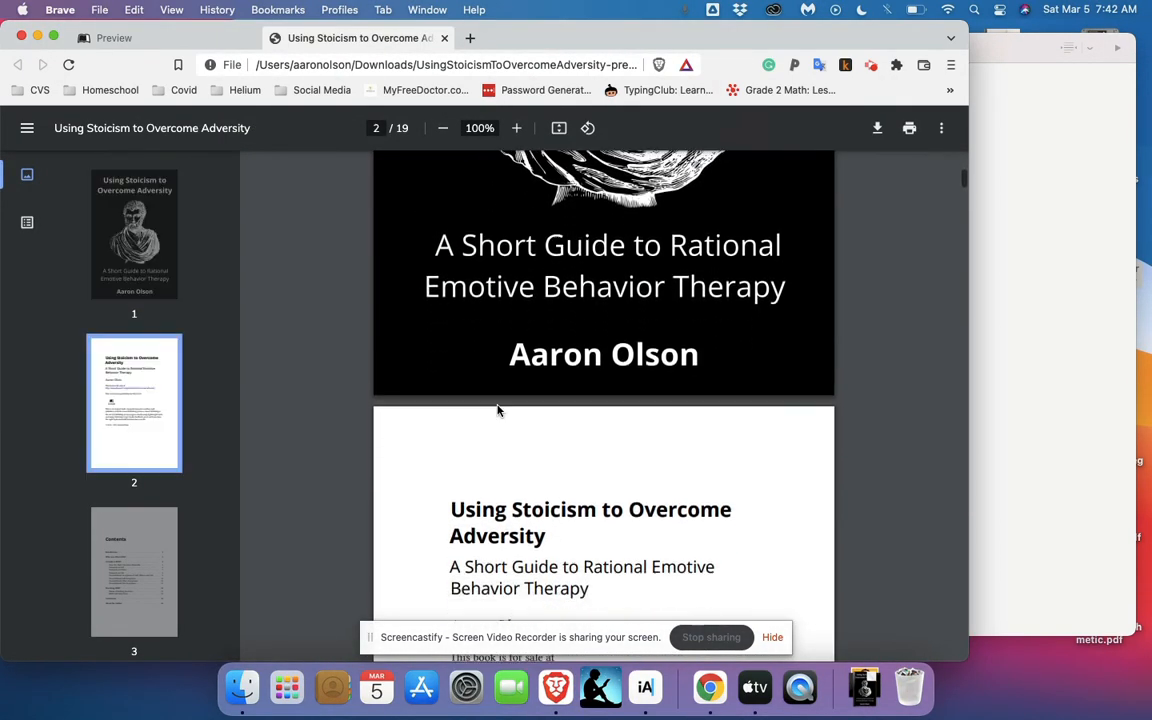
{"action": "scroll", "scroll_direction": "down", "scroll_amount": 3}
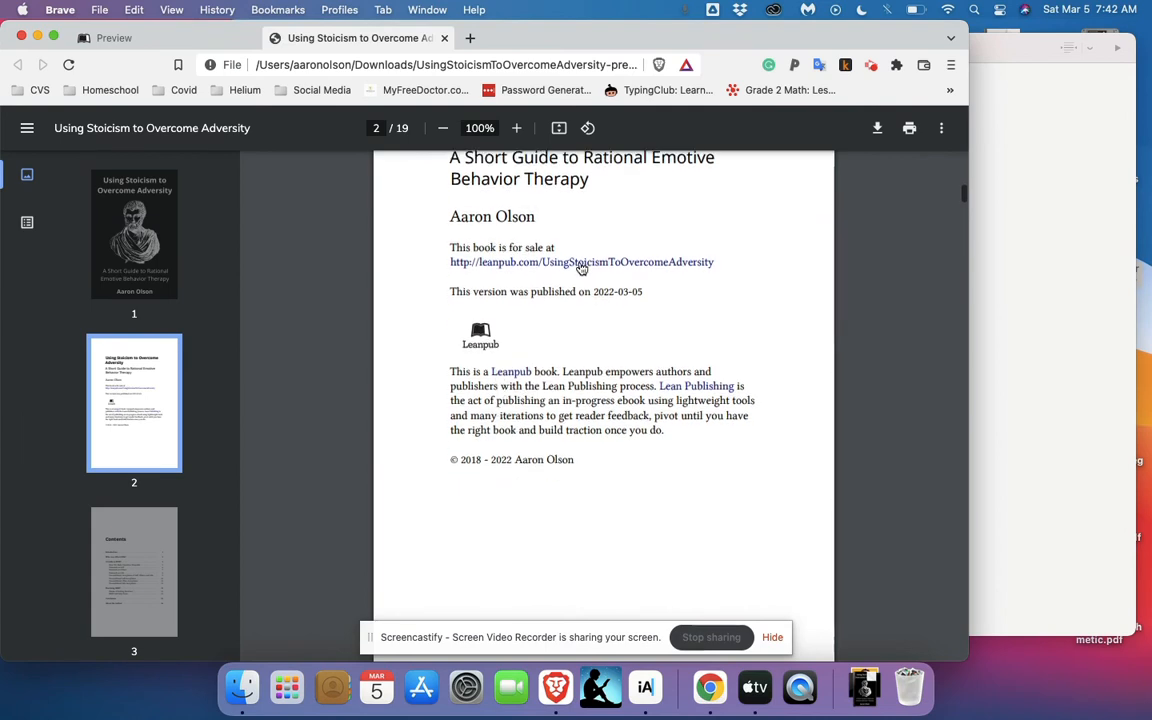
{"action": "scroll", "scroll_direction": "up", "scroll_amount": 3}
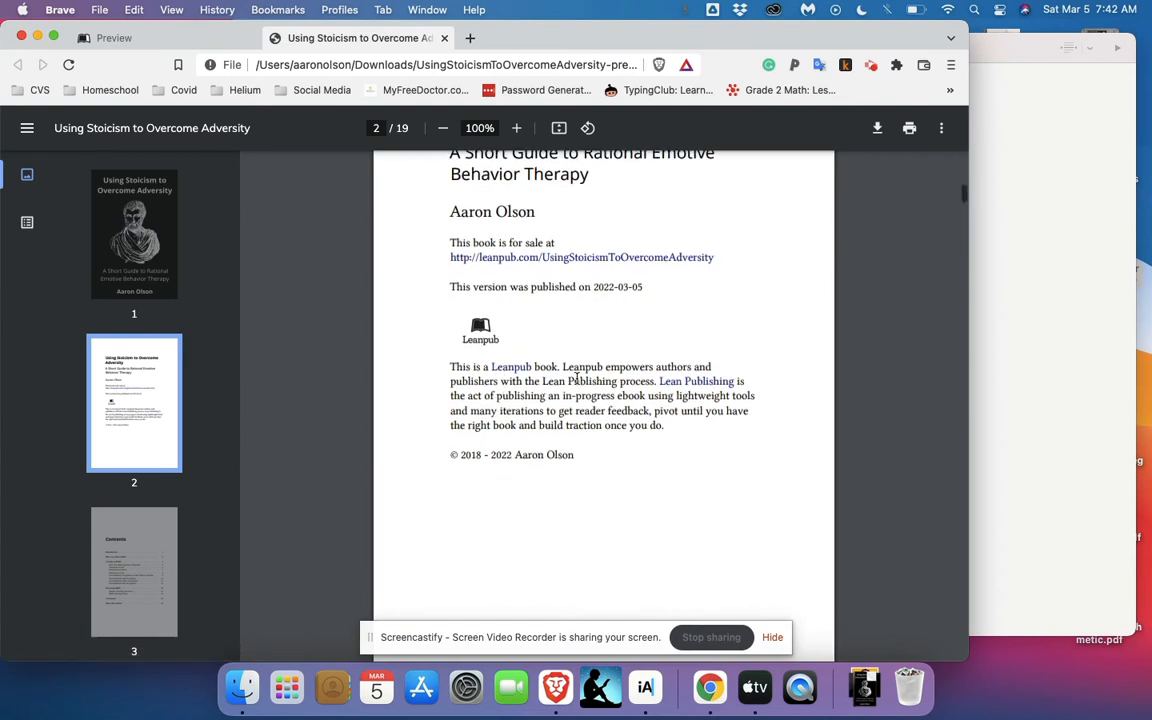
{"action": "scroll", "scroll_direction": "down", "scroll_amount": 3}
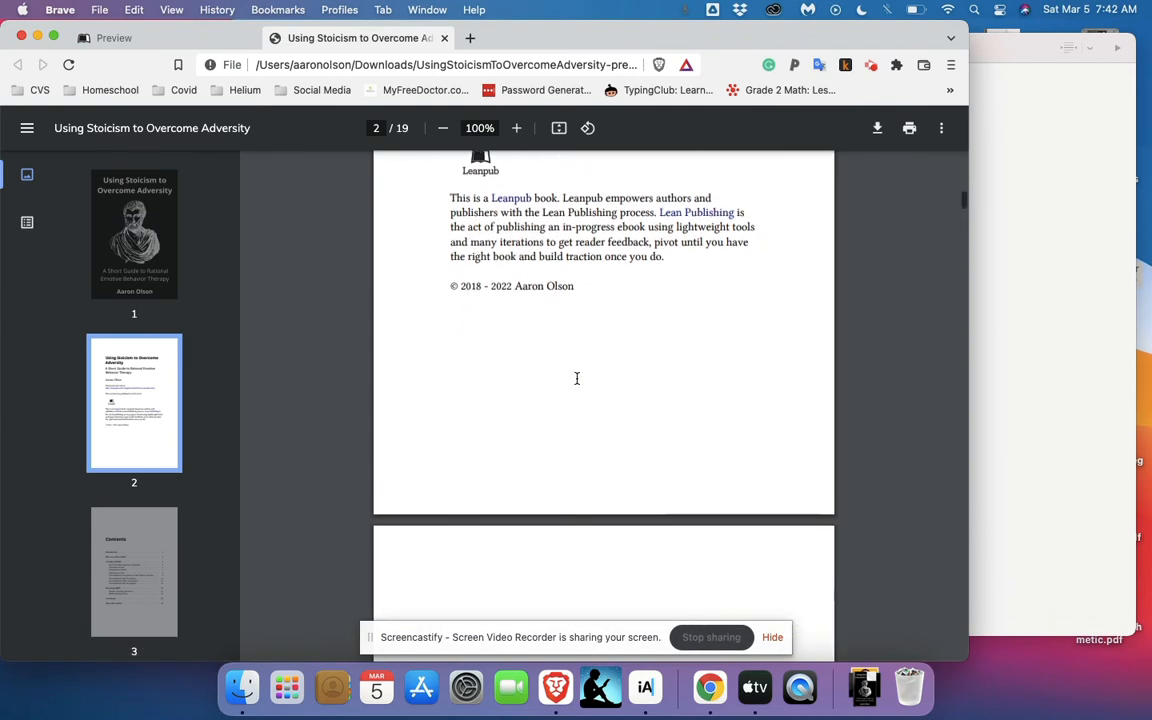
{"action": "scroll", "scroll_direction": "down", "scroll_amount": 3}
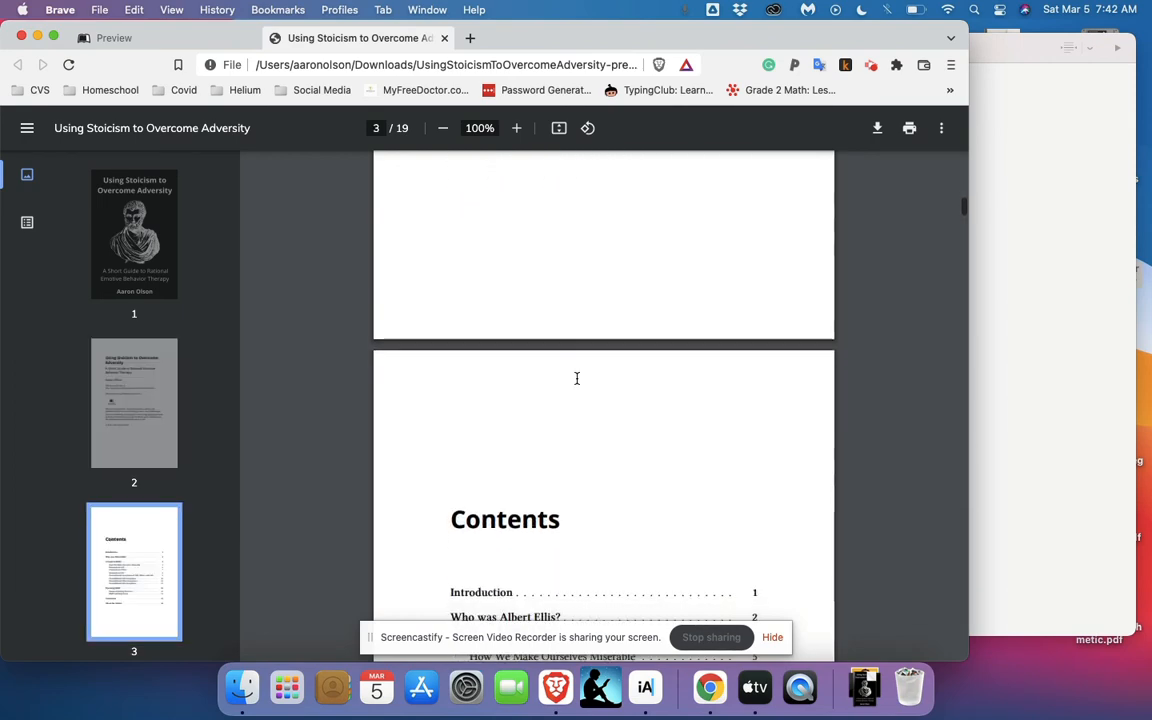
{"action": "scroll", "scroll_direction": "down", "scroll_amount": 3}
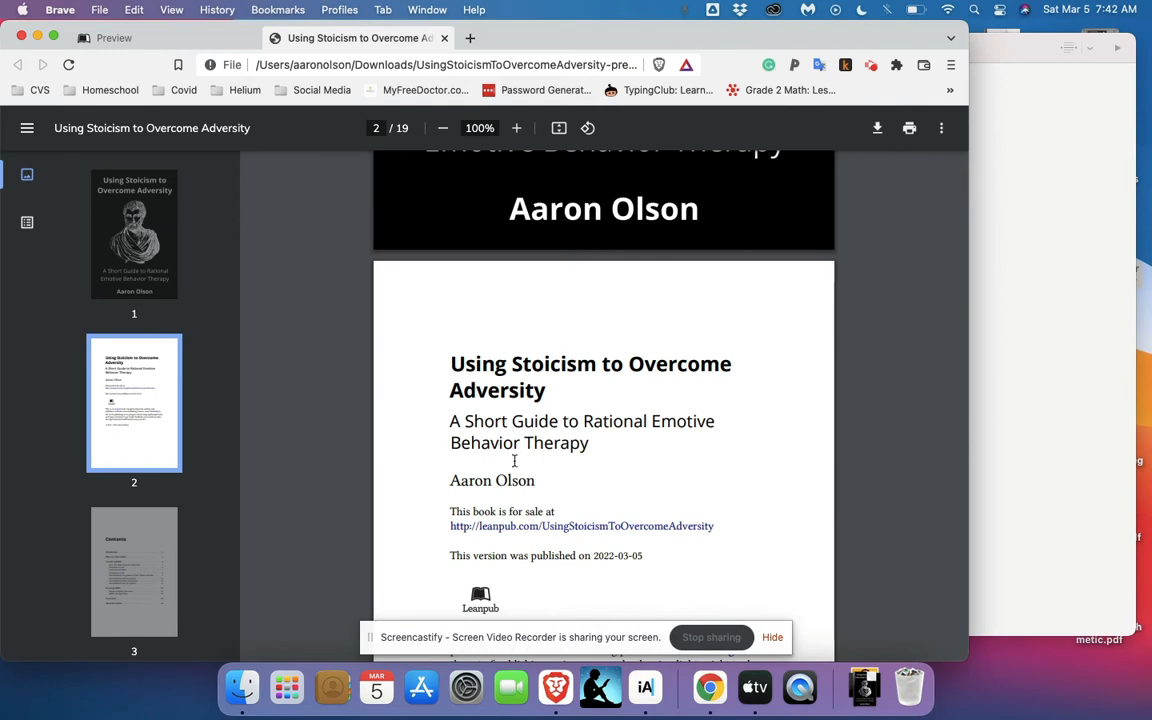
{"action": "scroll", "scroll_direction": "down", "scroll_amount": 3}
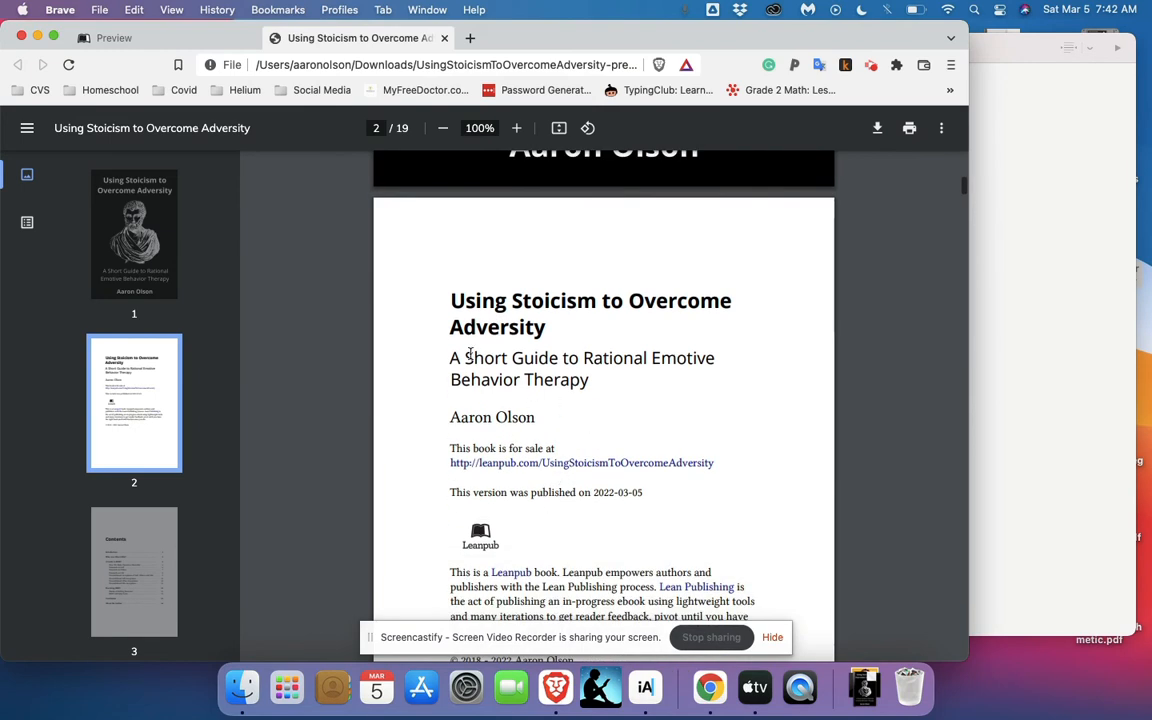
{"action": "mouse_move", "coordinate": [584, 408]}
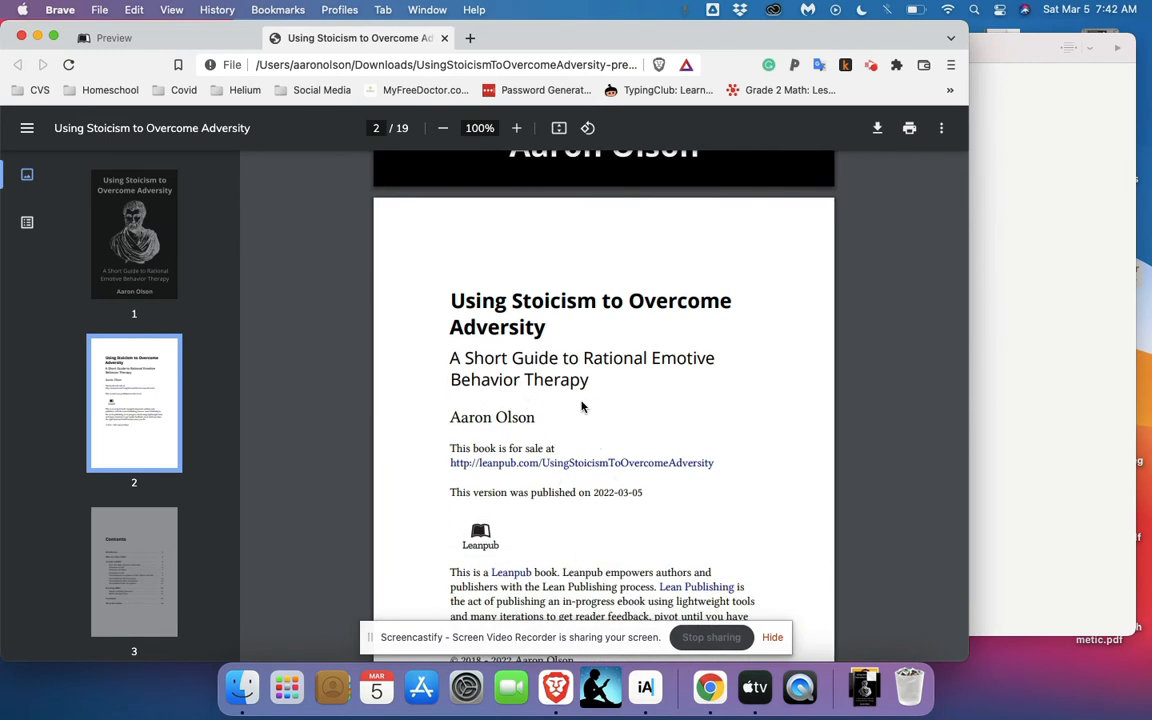
{"action": "scroll", "scroll_direction": "down", "scroll_amount": 3}
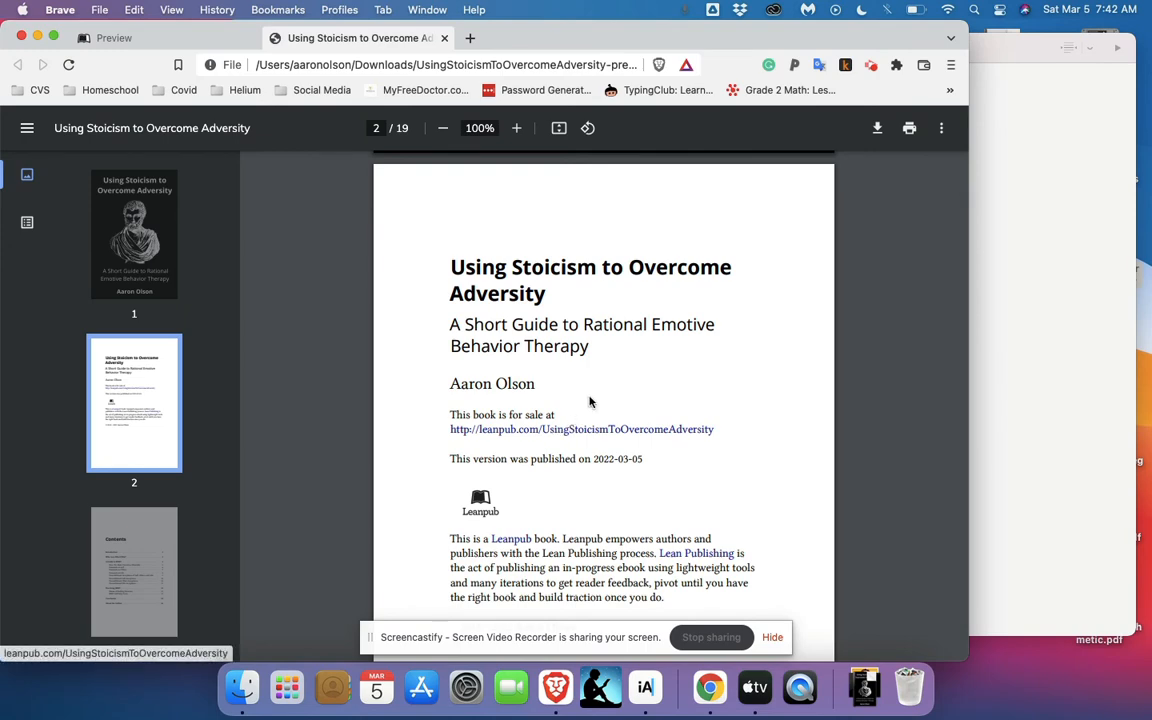
{"action": "scroll", "scroll_direction": "down", "scroll_amount": 3}
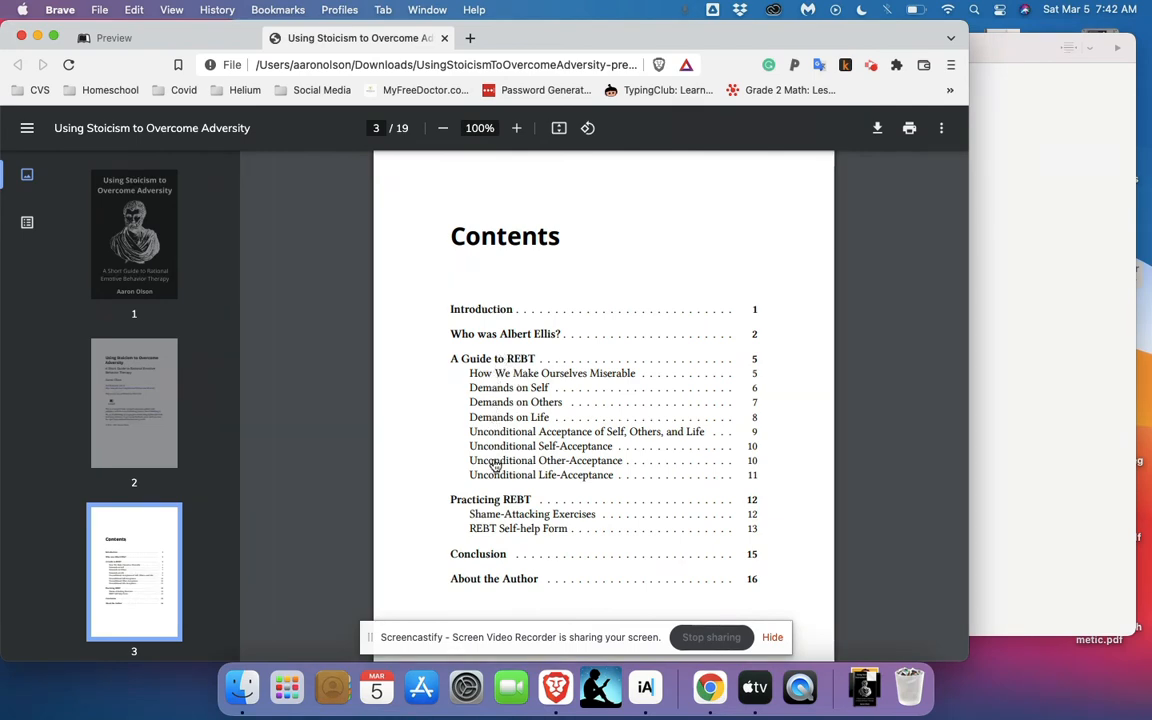
{"action": "mouse_move", "coordinate": [984, 368]}
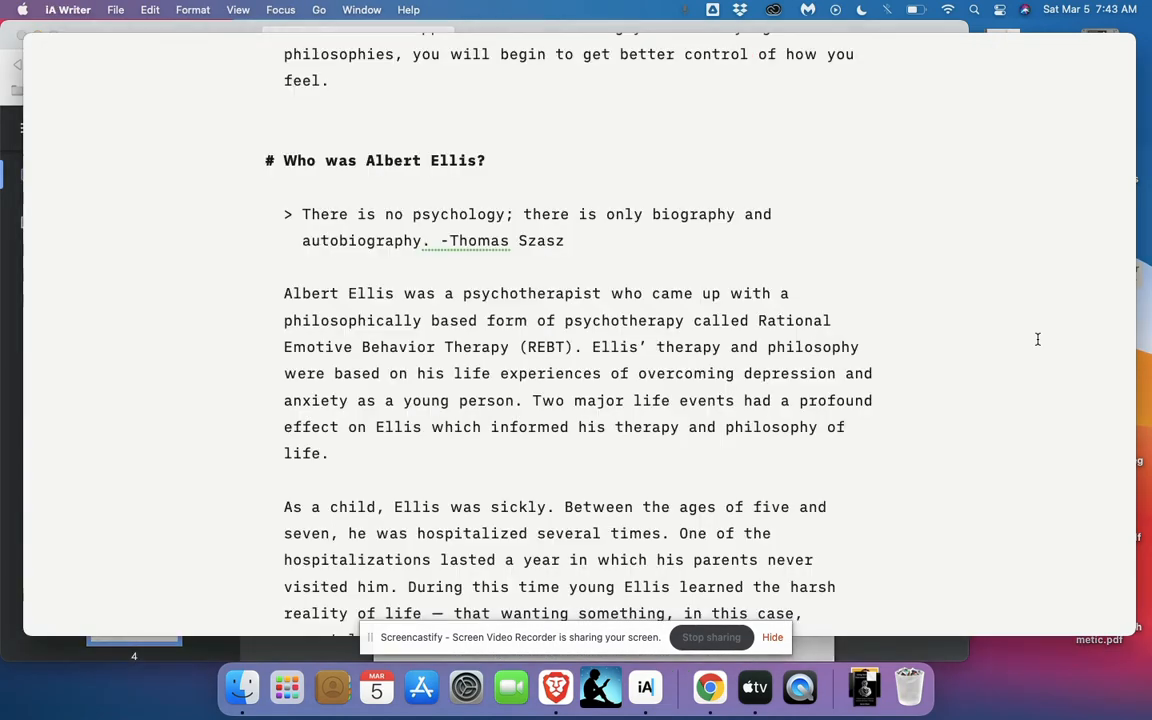
Review the manuscript's 'Who was Albert Ellis?' section, then bring back Leanpub's Preview tab
{"action": "scroll", "scroll_direction": "up", "scroll_amount": 3}
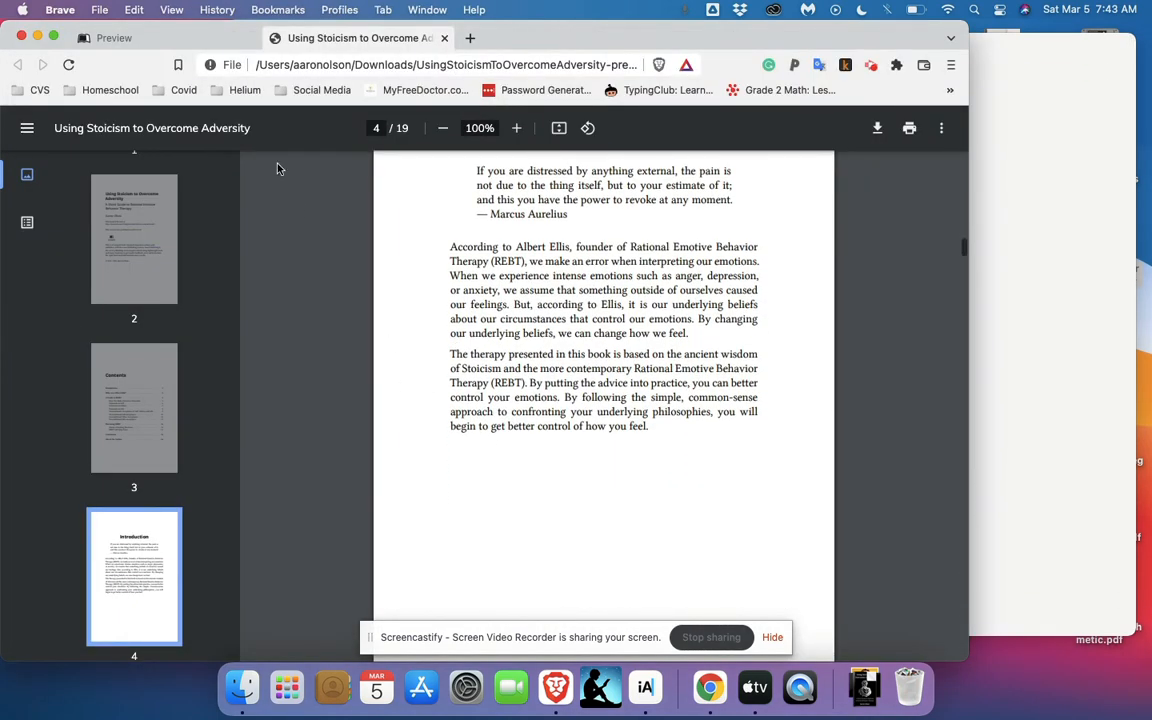
{"action": "left_click", "coordinate": [116, 38]}
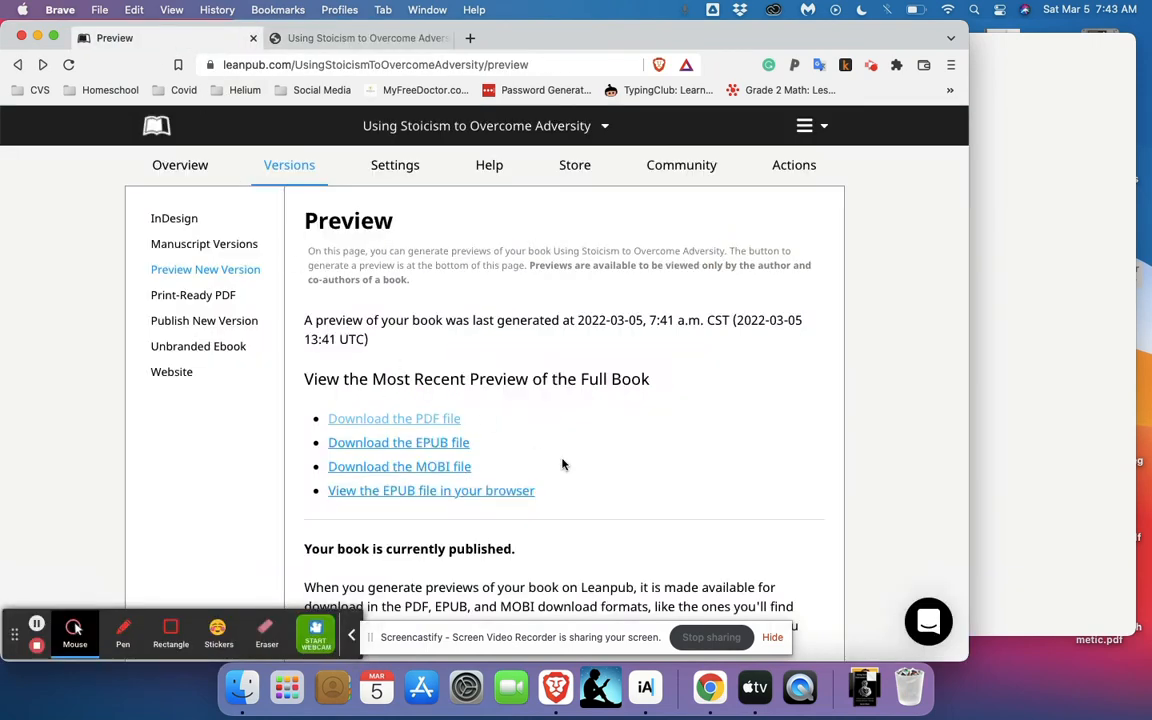
{"action": "mouse_move", "coordinate": [456, 444]}
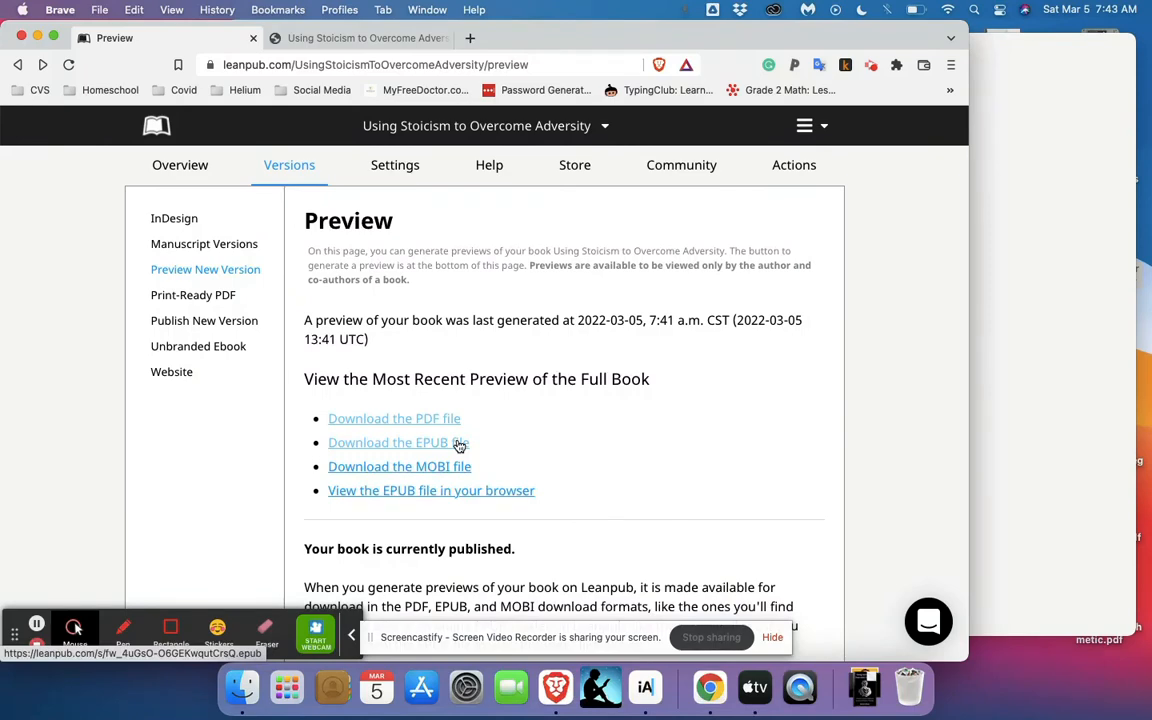
{"action": "scroll", "scroll_direction": "down", "scroll_amount": 3}
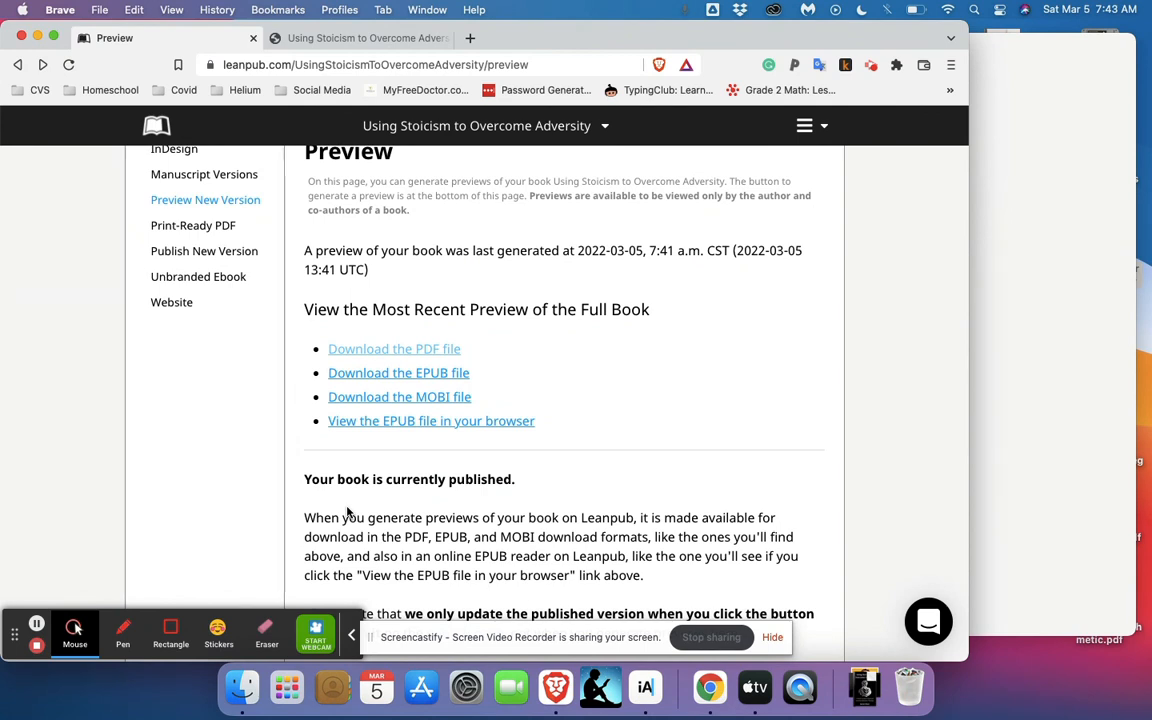
{"action": "mouse_move", "coordinate": [64, 596]}
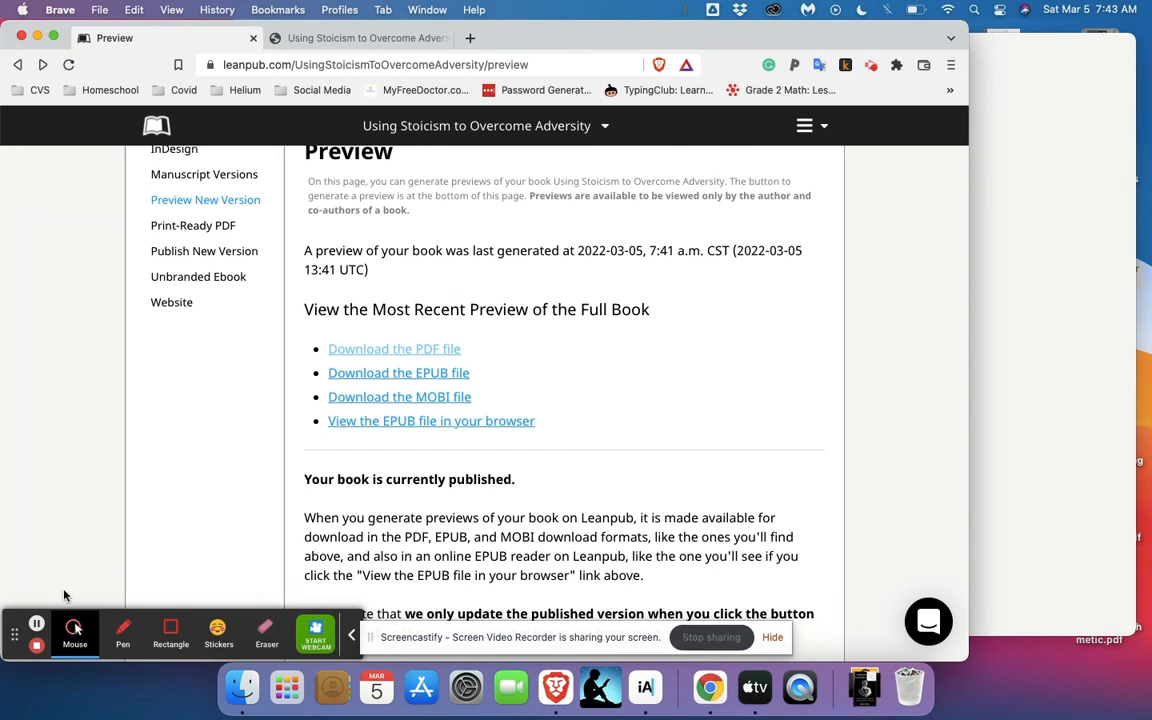
{"action": "mouse_move", "coordinate": [36, 648]}
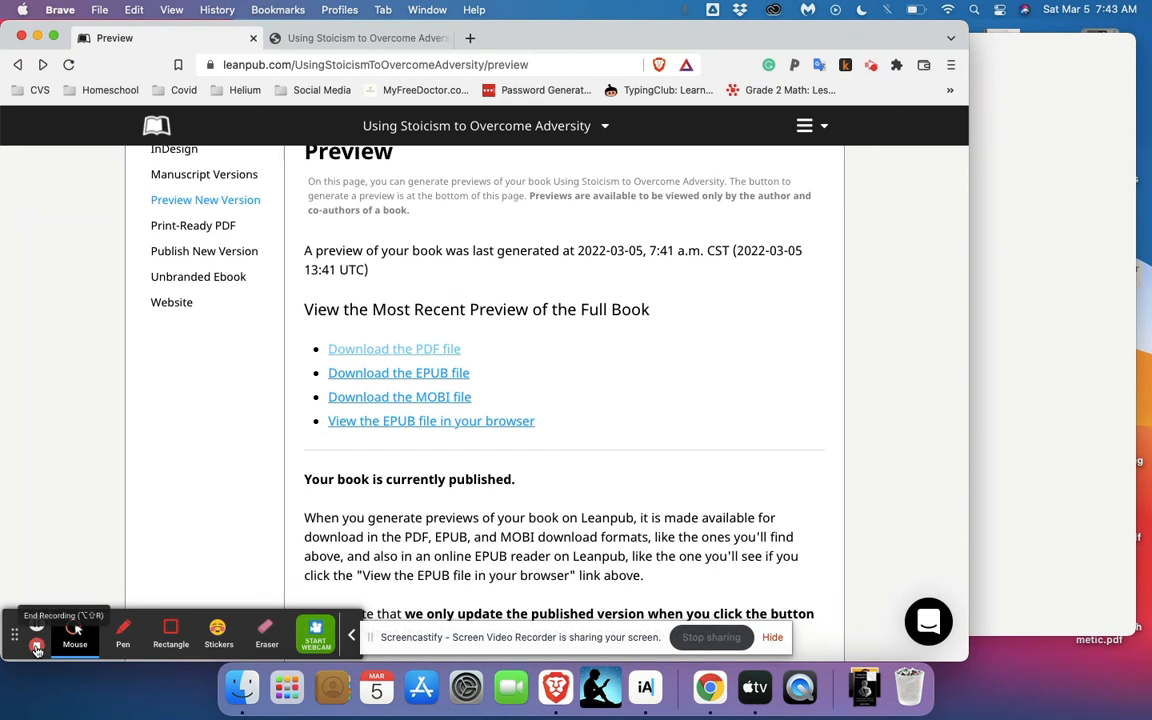